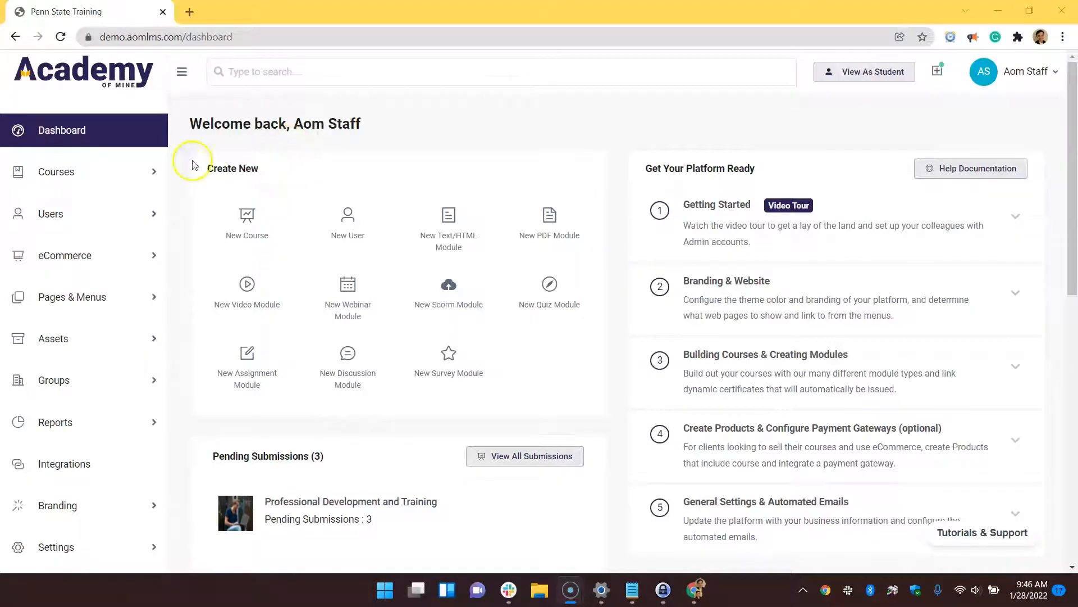
Show all courses and bring up the row actions for Professional Development and Training
left_click(56, 171)
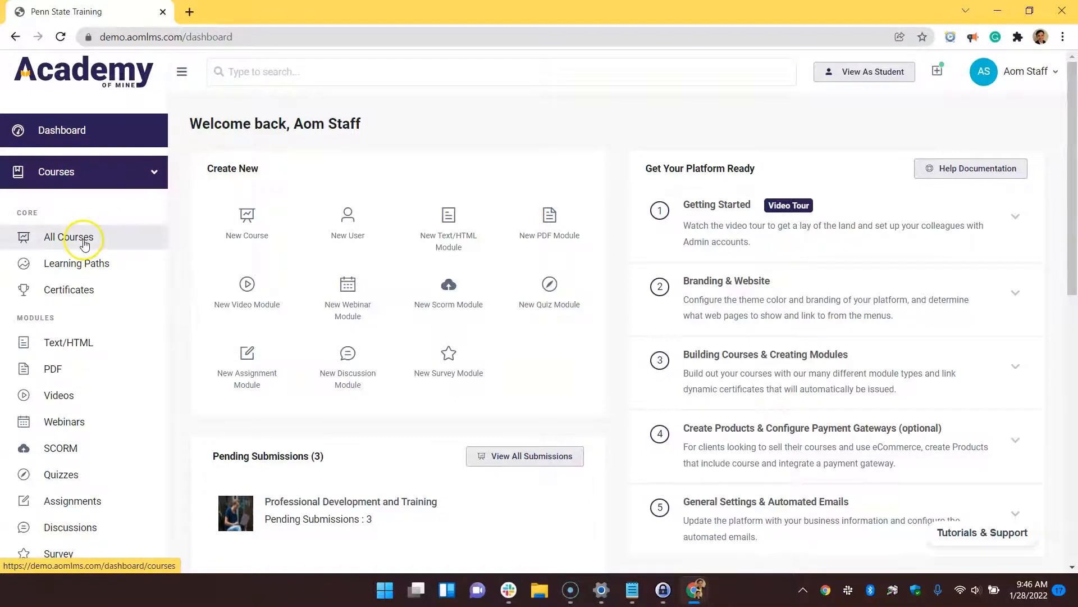
left_click(68, 236)
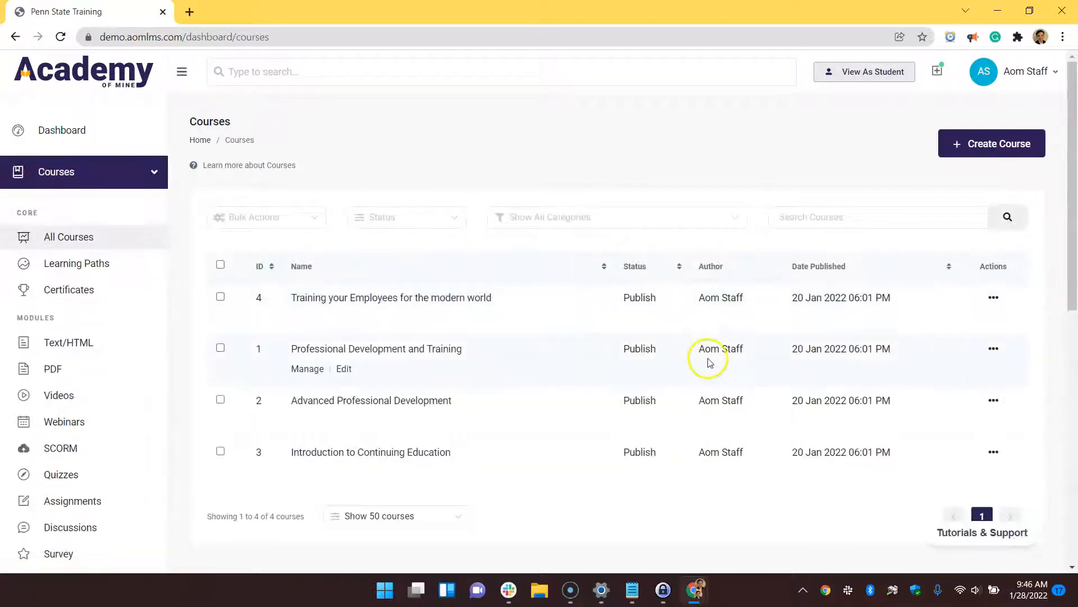
left_click(993, 349)
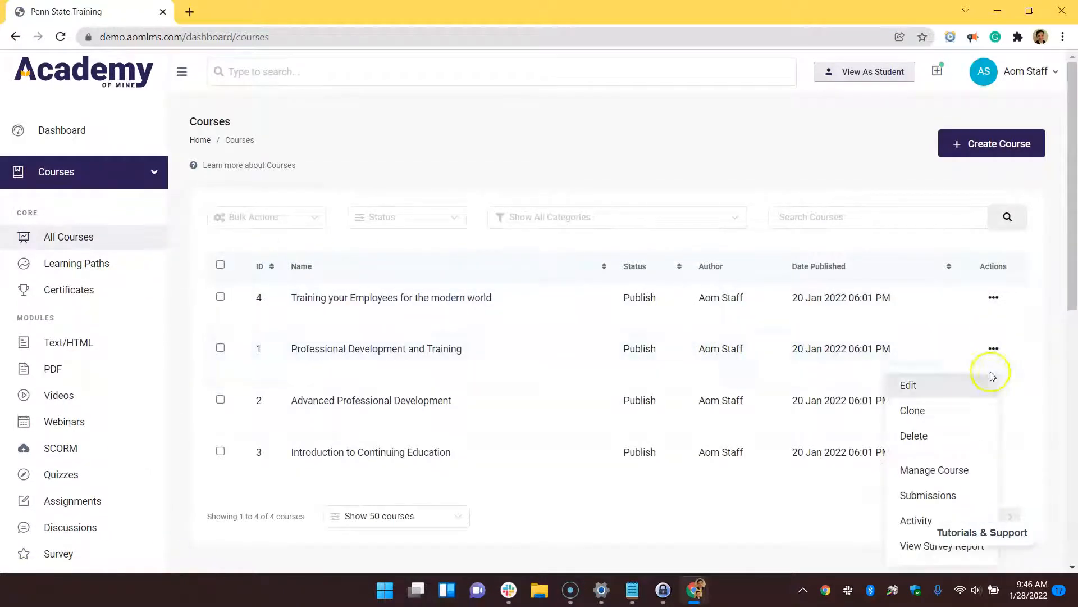
scroll("down", 3)
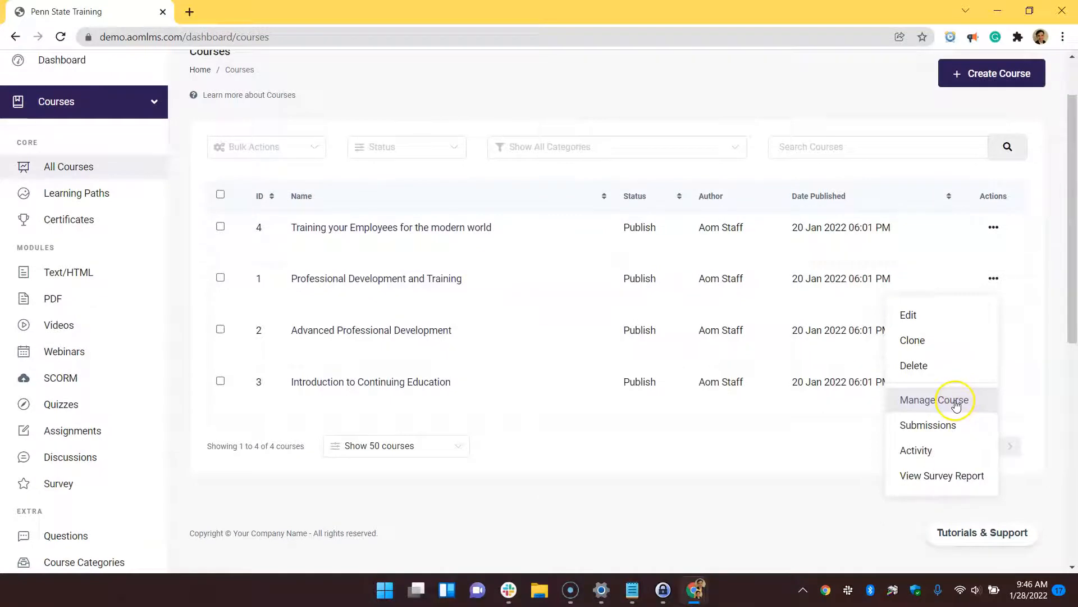
Manage the Professional Development and Training course and reach its six-user enrollments table
left_click(935, 400)
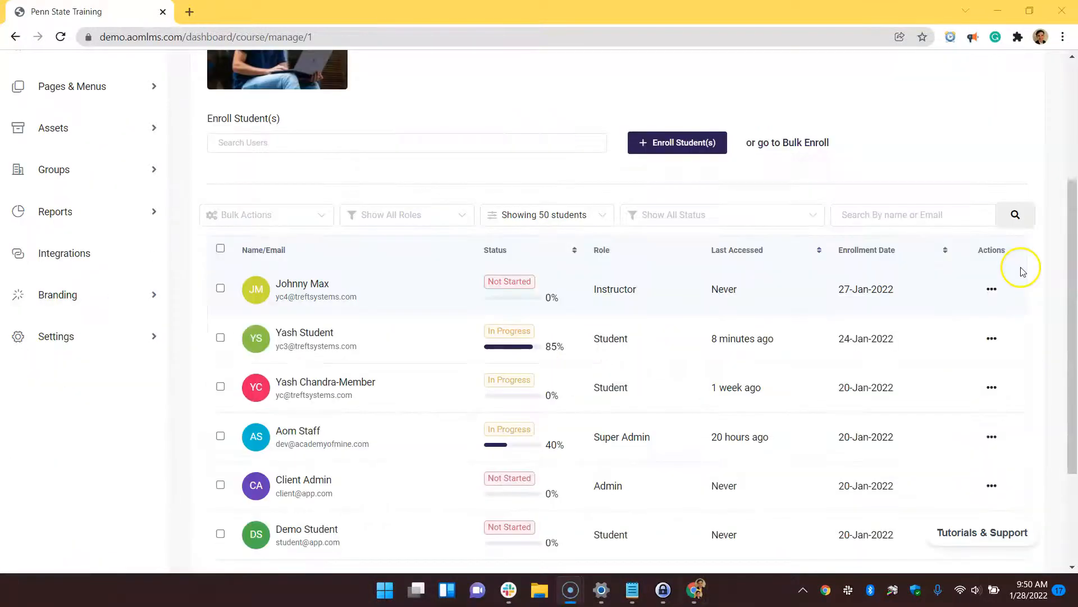
scroll("down", 3)
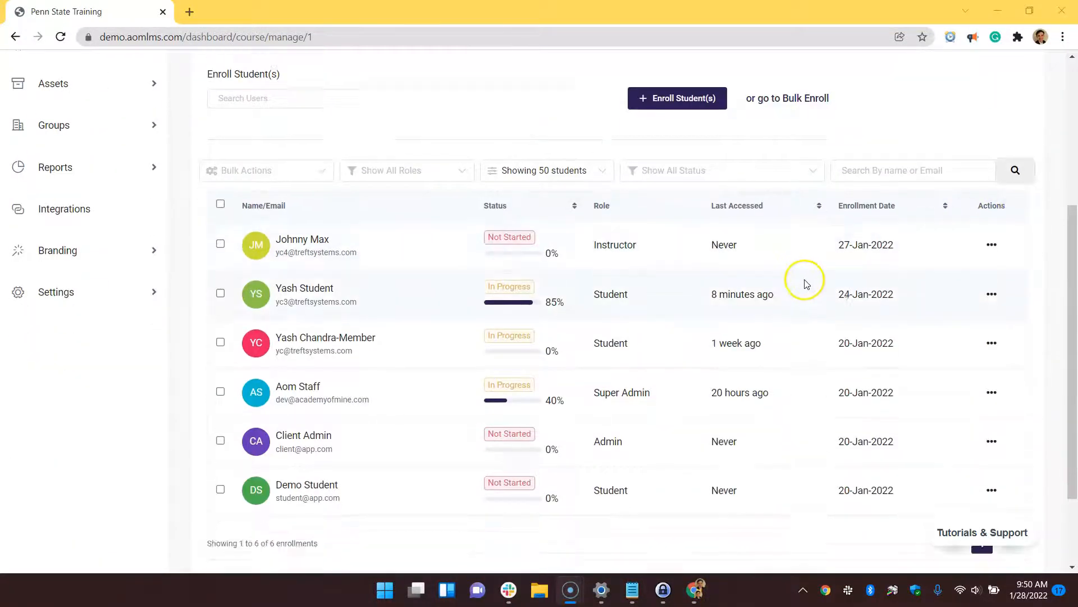
scroll("down", 3)
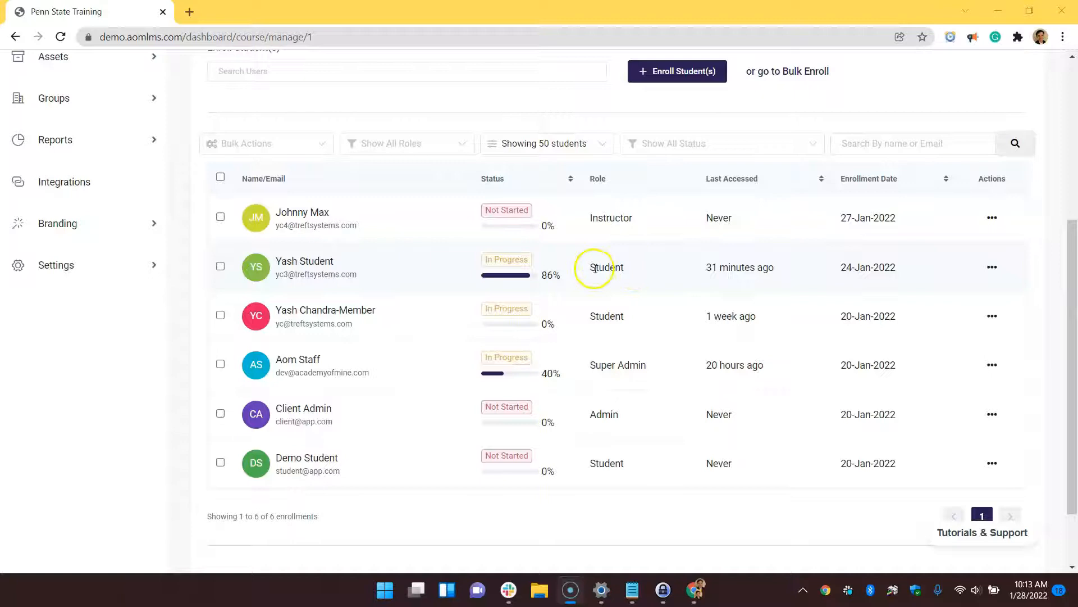
mouse_move(707, 289)
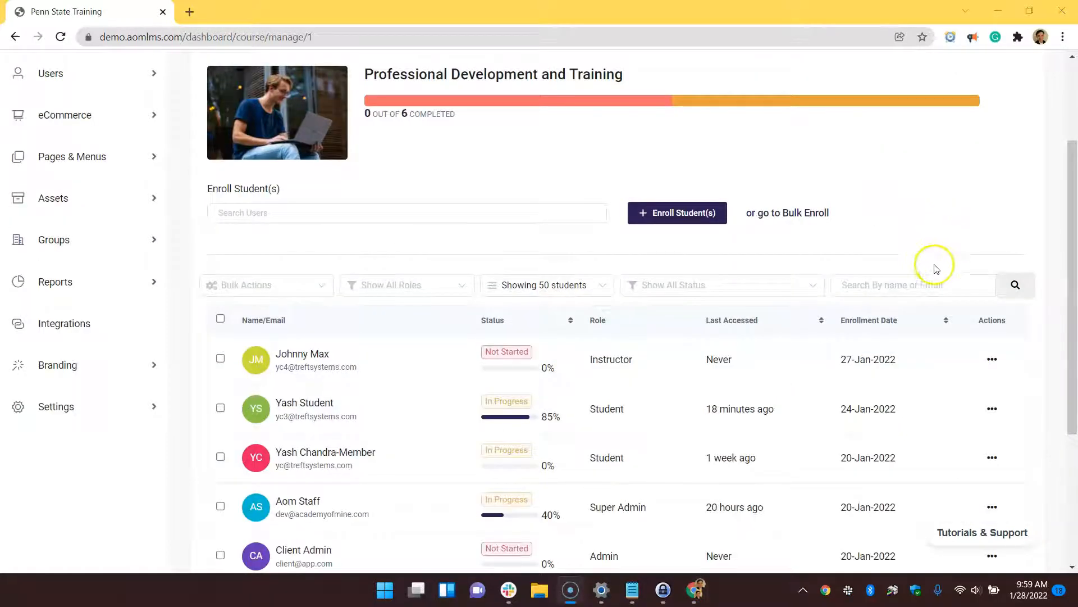
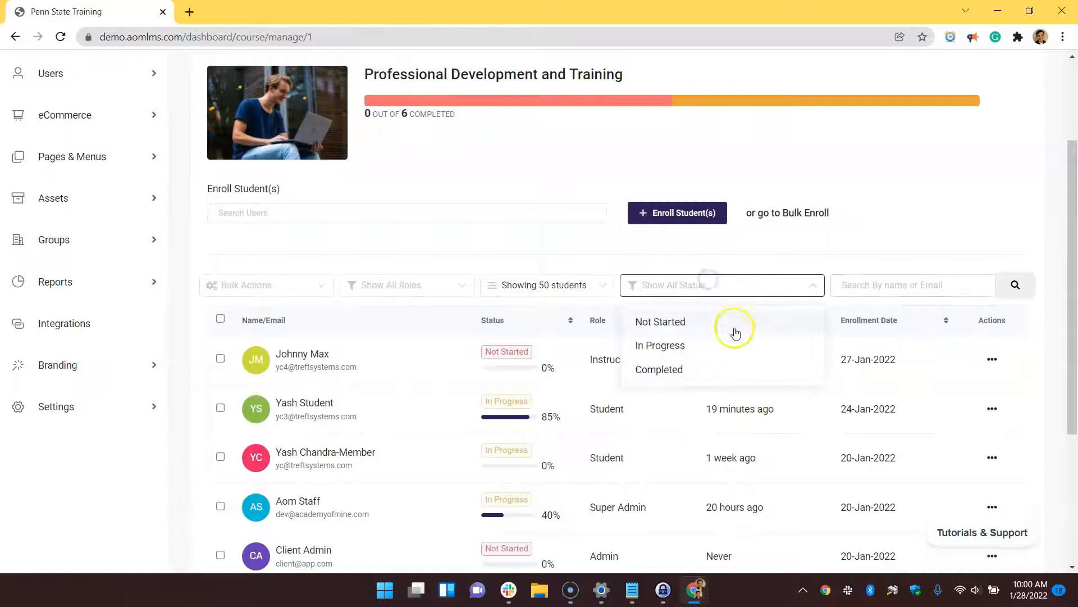
left_click(659, 346)
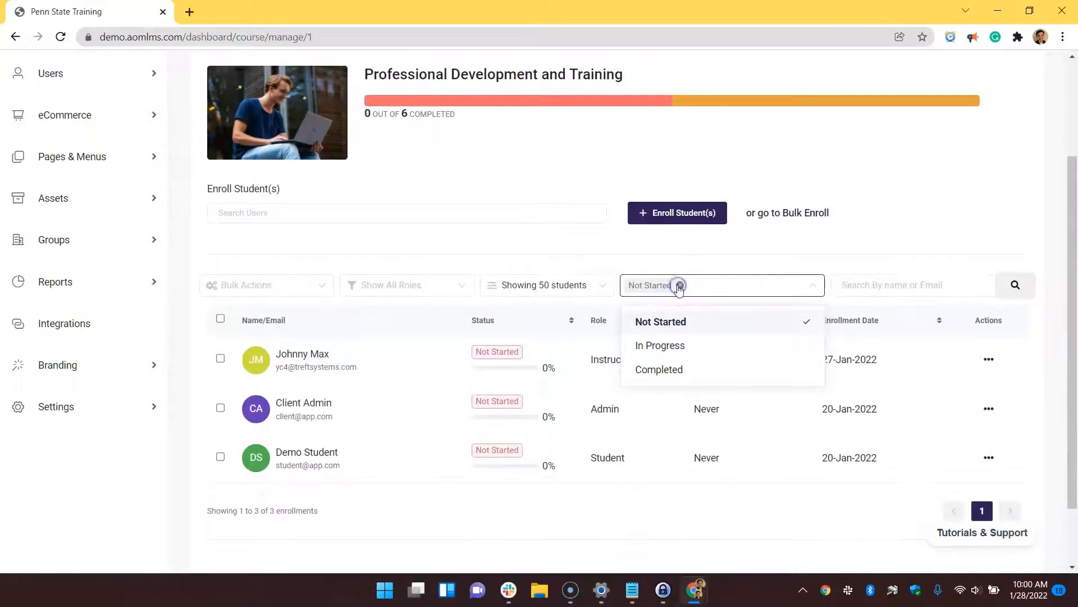
left_click(736, 280)
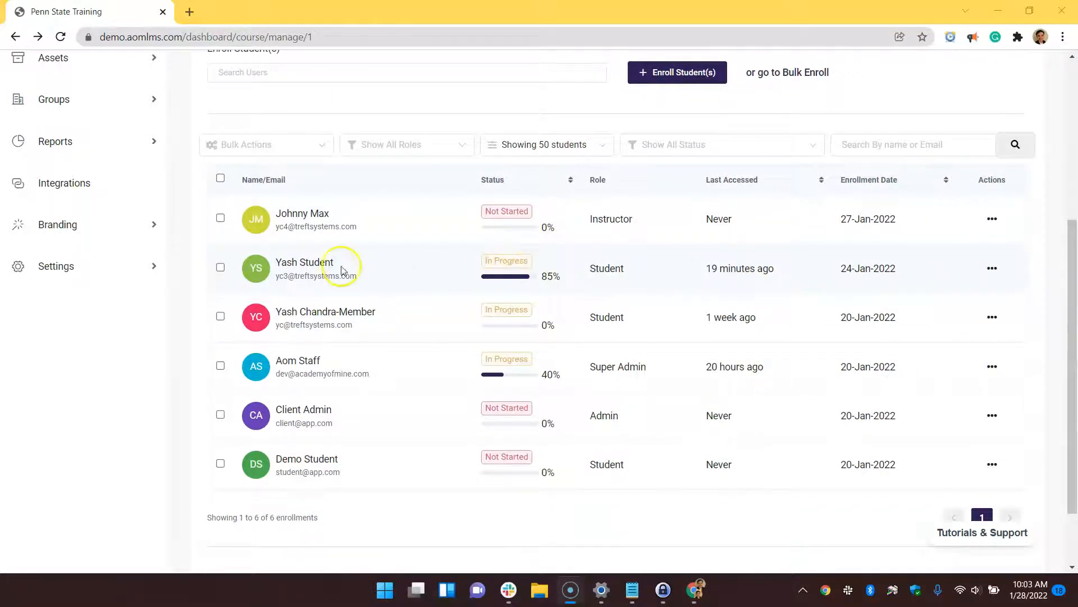
View the 85% student's detailed progress through the Introduction and Advanced modules
left_click(992, 269)
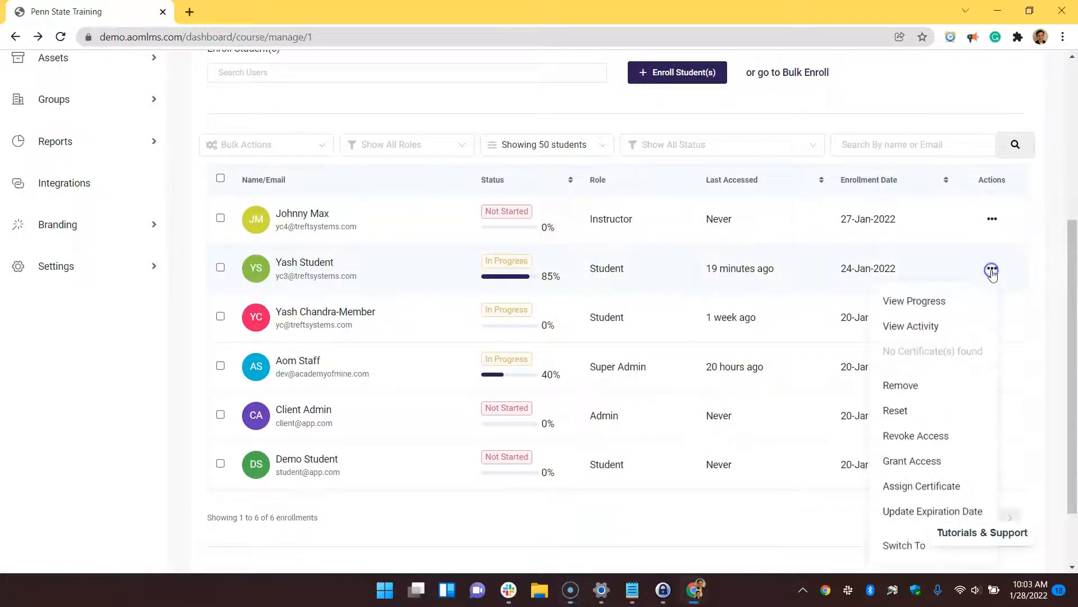
left_click(914, 300)
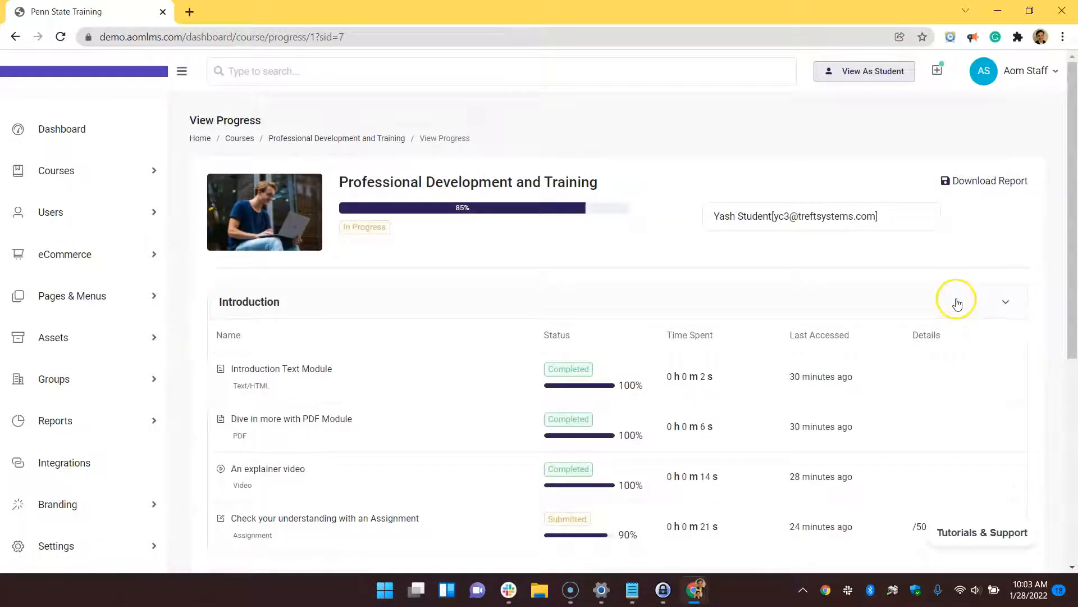
scroll("down", 3)
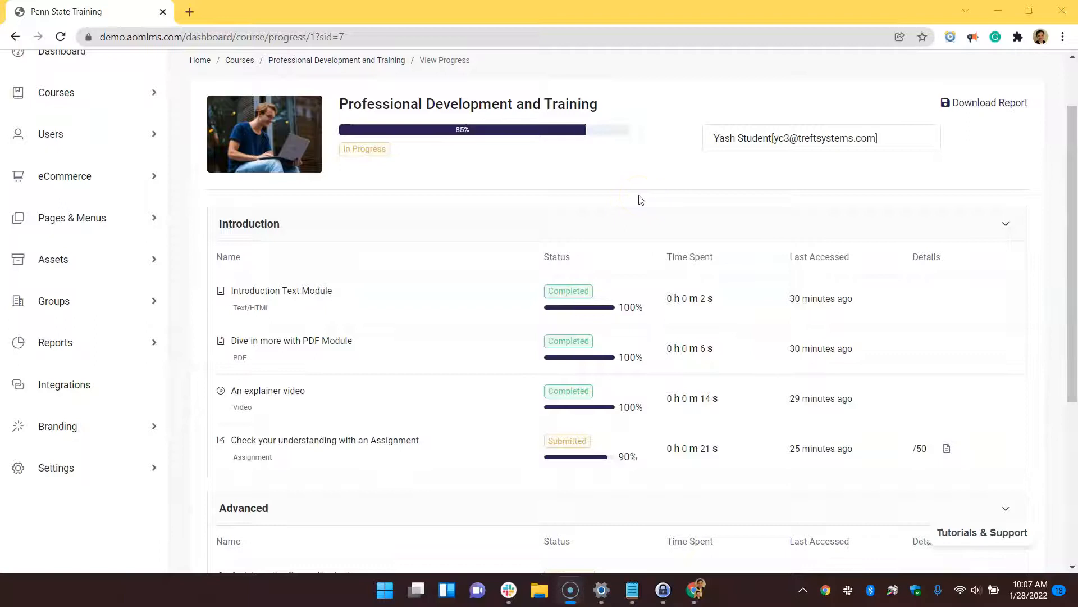
scroll("down", 3)
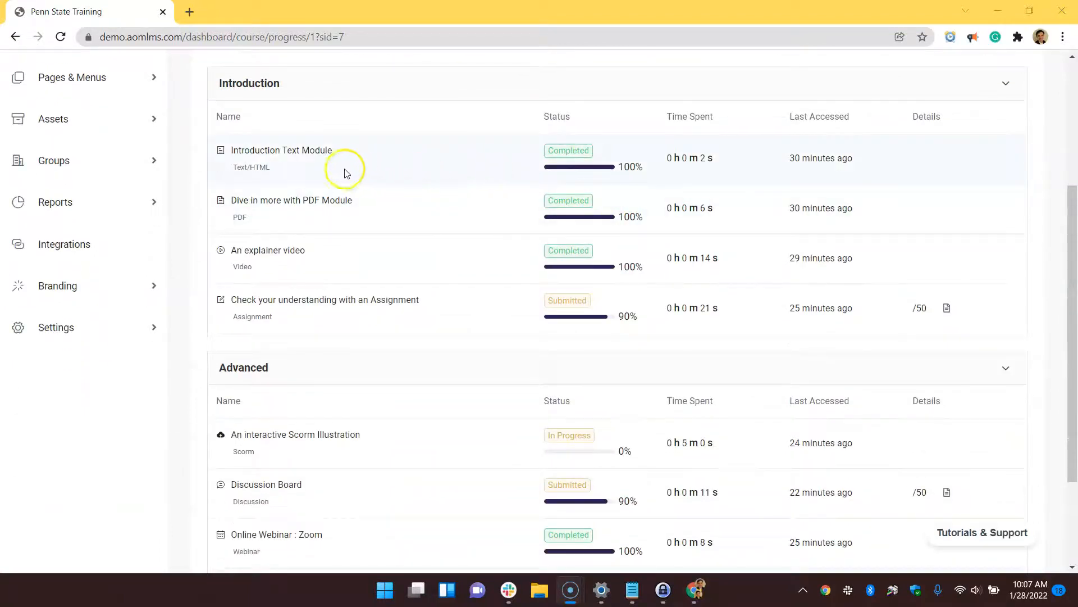
scroll("down", 3)
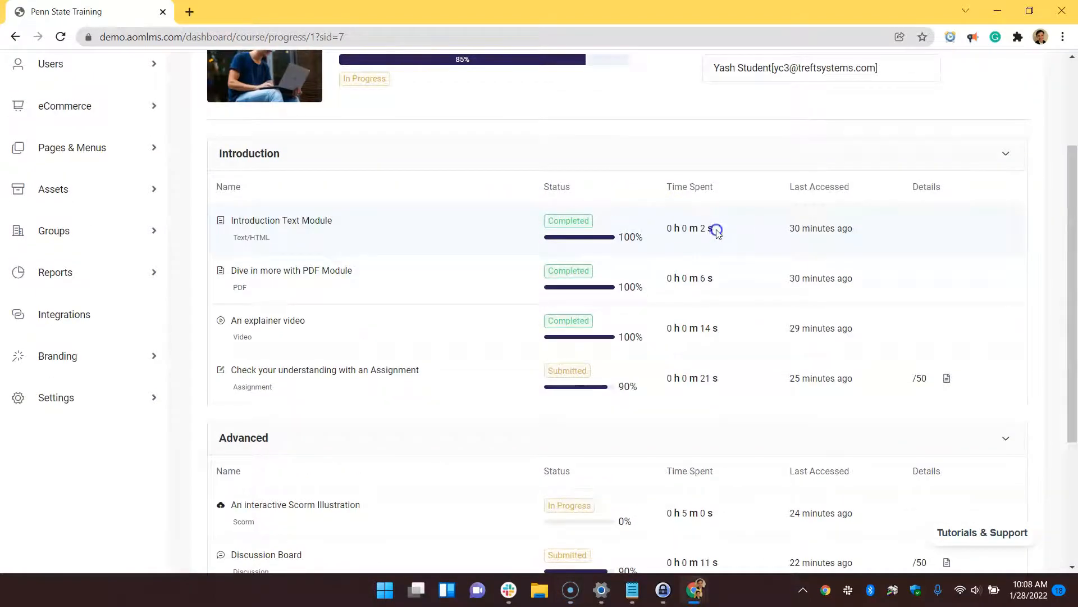
scroll("down", 3)
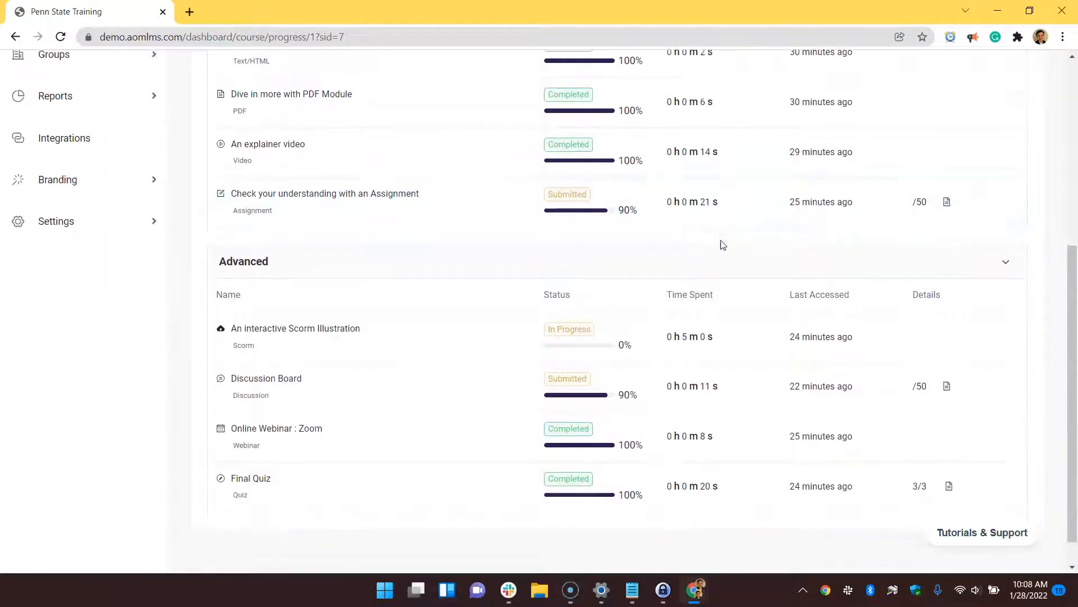
scroll("down", 3)
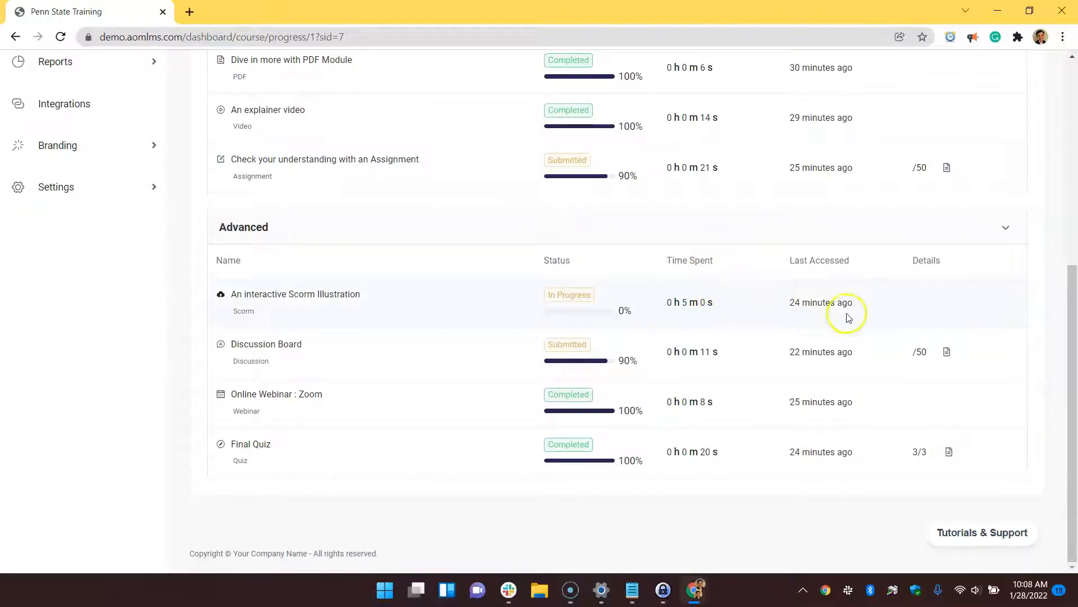
mouse_move(730, 372)
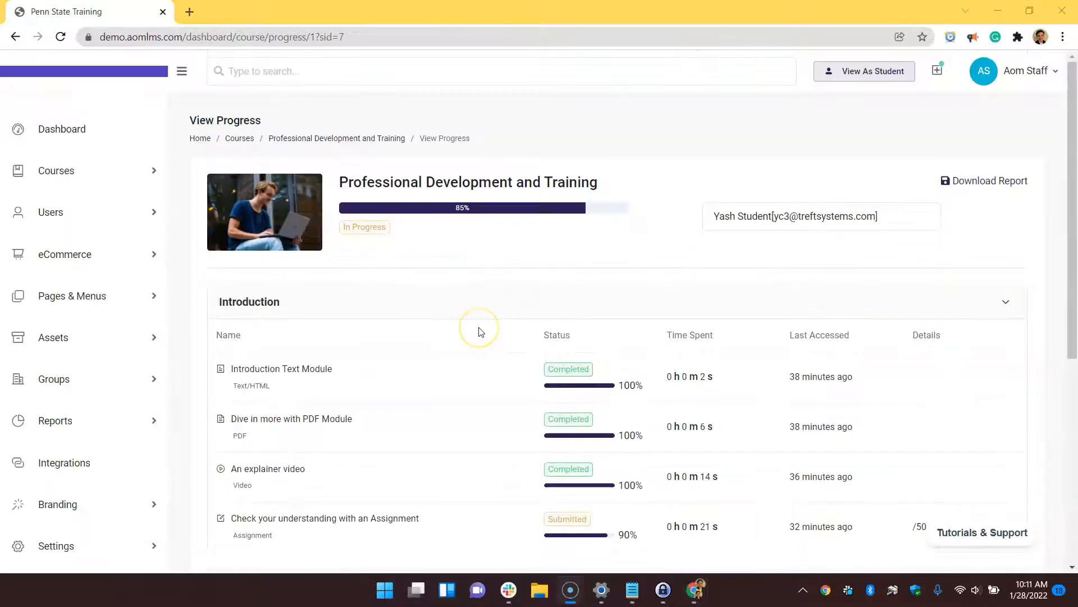
Return to the dashboard and list all pending course submissions
left_click(62, 129)
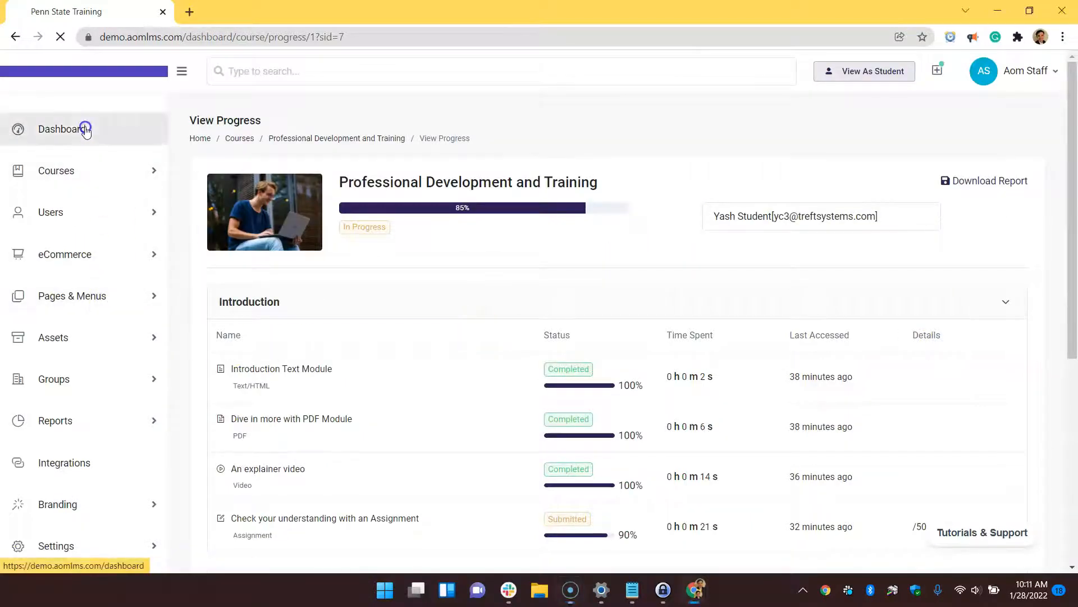
left_click(64, 128)
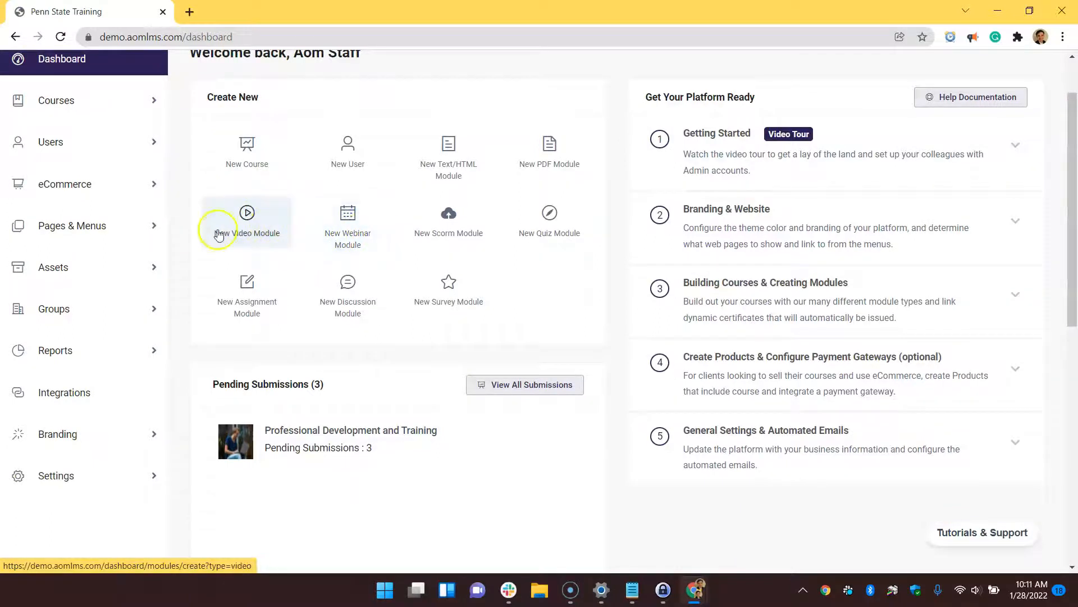
left_click(524, 385)
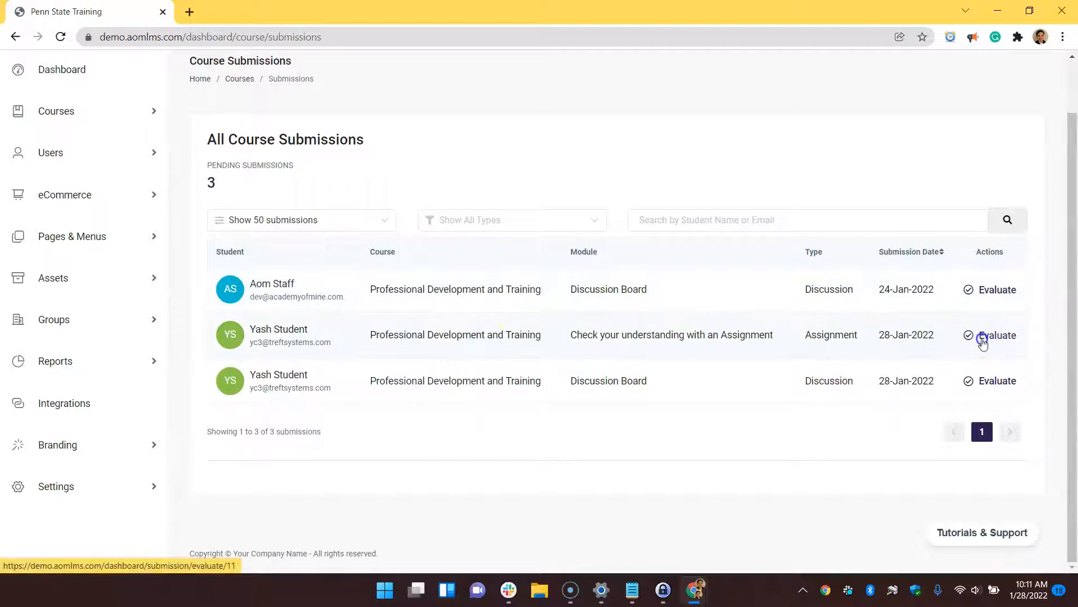
Evaluate the assignment submission with response 'Great Job!' and 50 points, then accept it
left_click(995, 335)
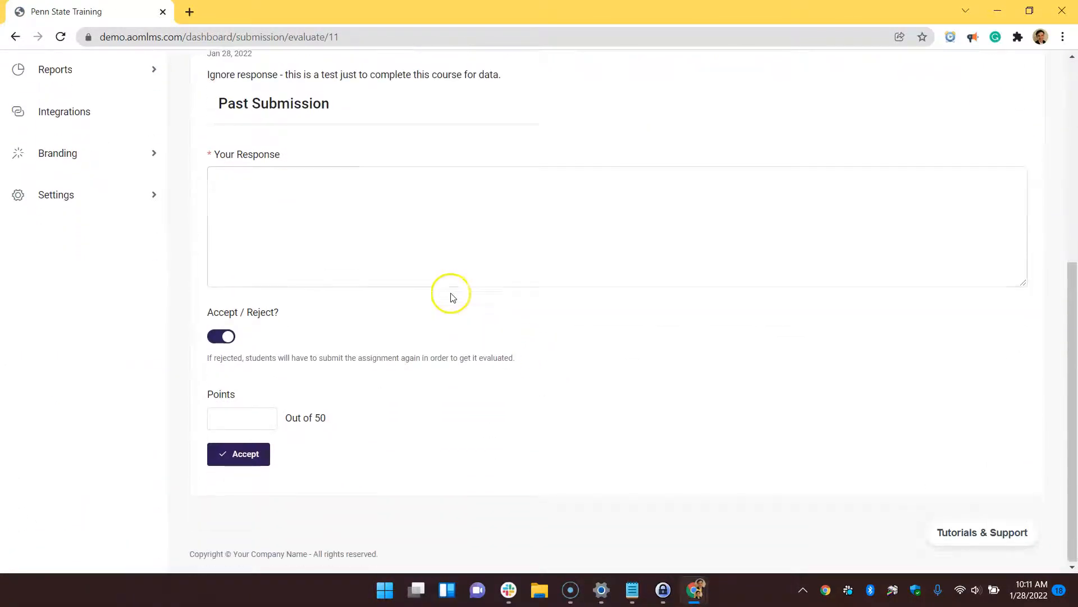
type("Great Job!")
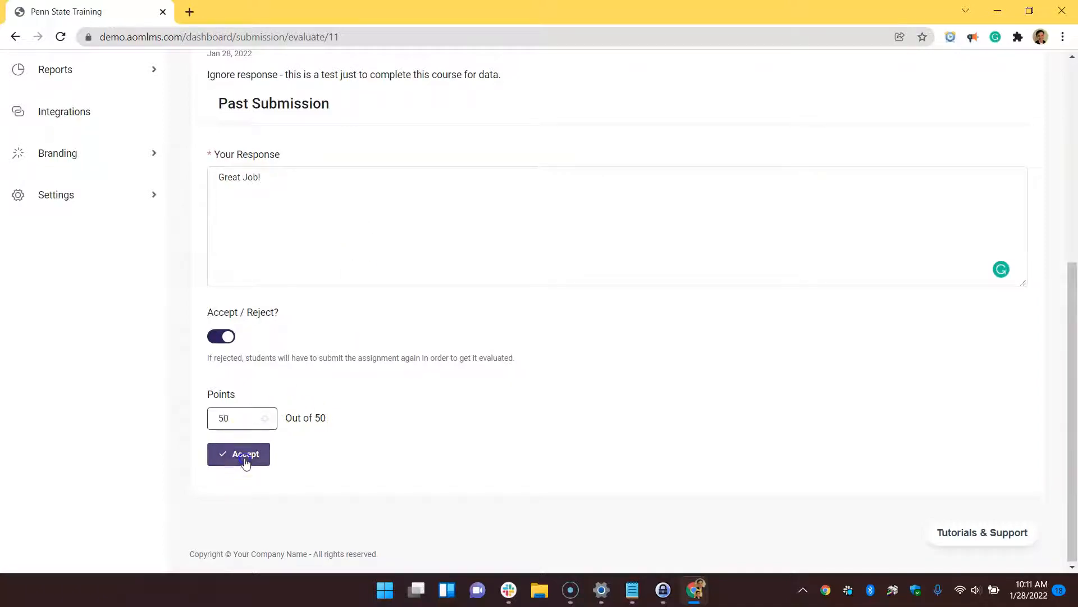
left_click(239, 453)
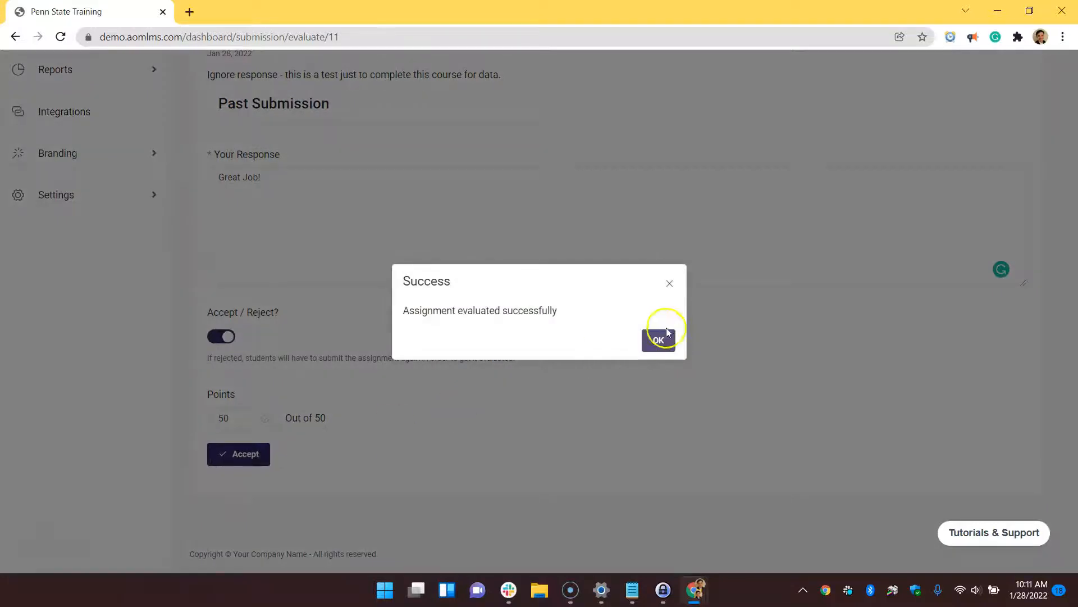
Dismiss the success confirmation and reopen the student's enrollment actions
left_click(658, 340)
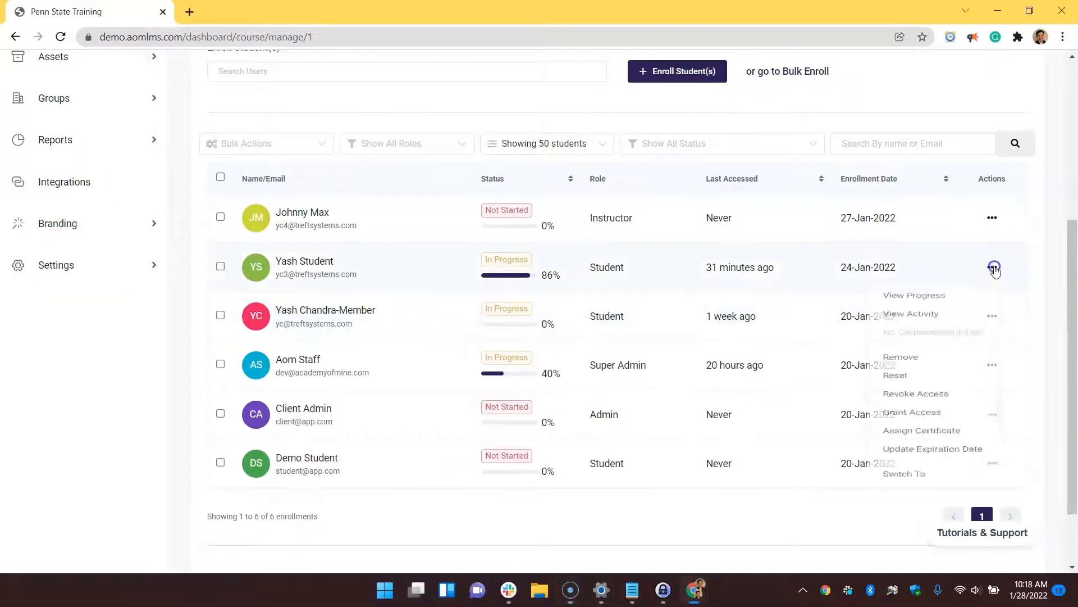
left_click(914, 295)
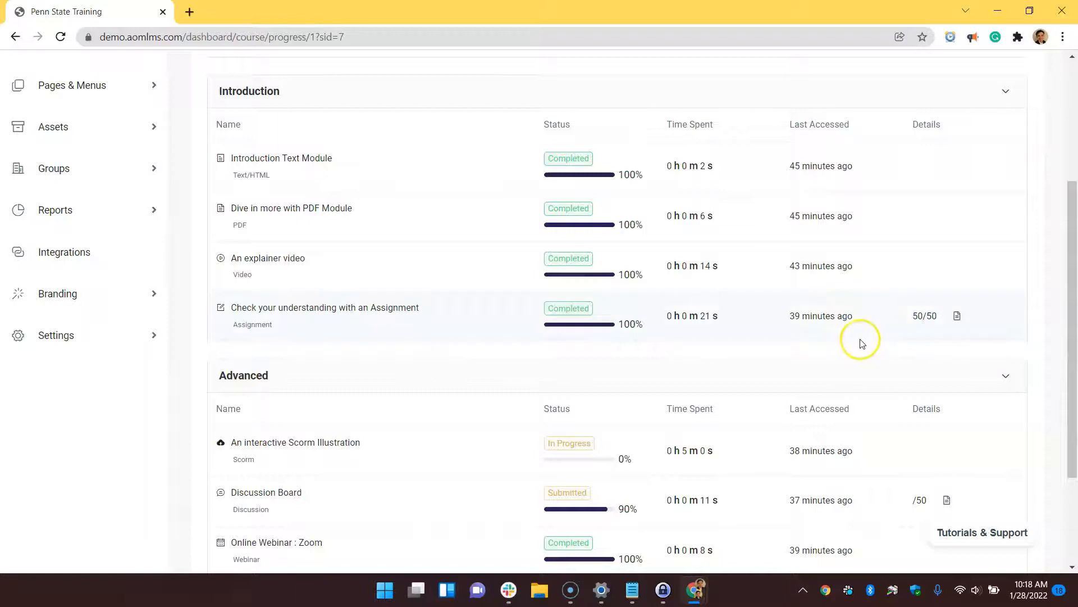
mouse_move(837, 328)
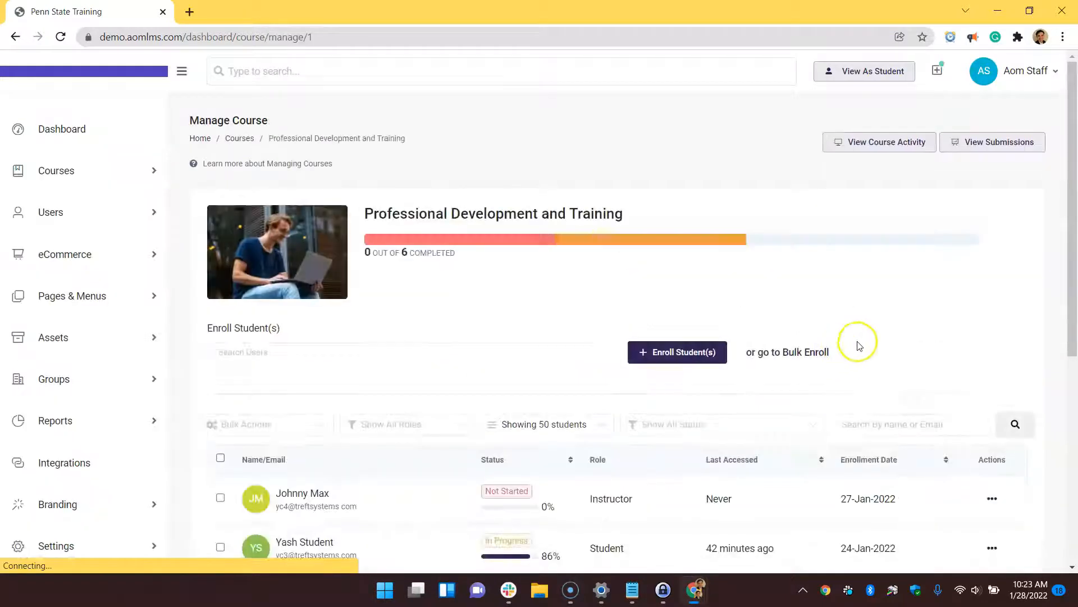
Review the 86% student's activity log for Professional Development and Training
left_click(992, 269)
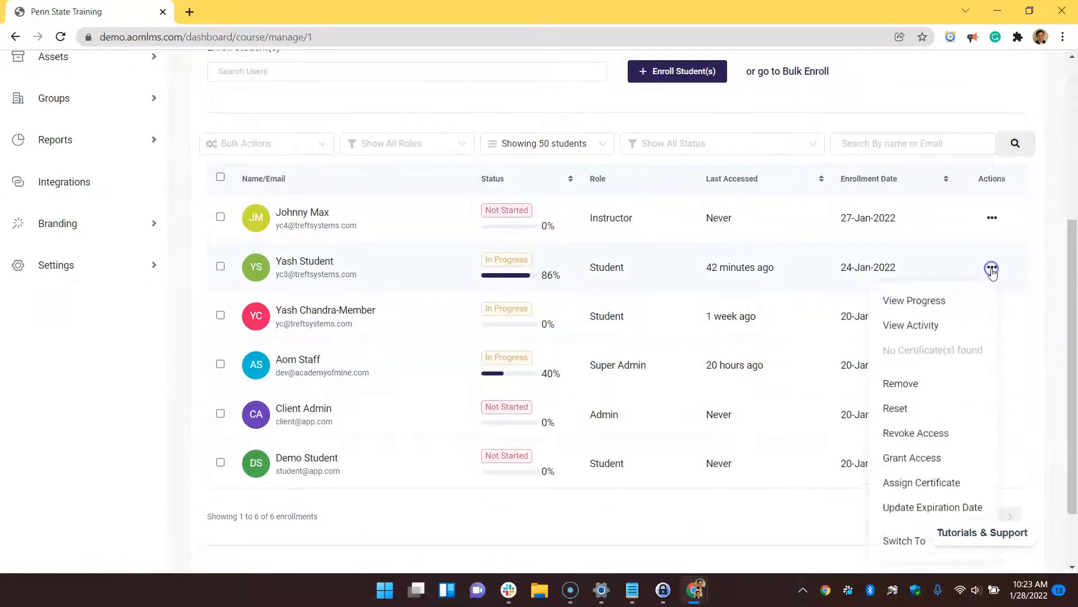
left_click(910, 324)
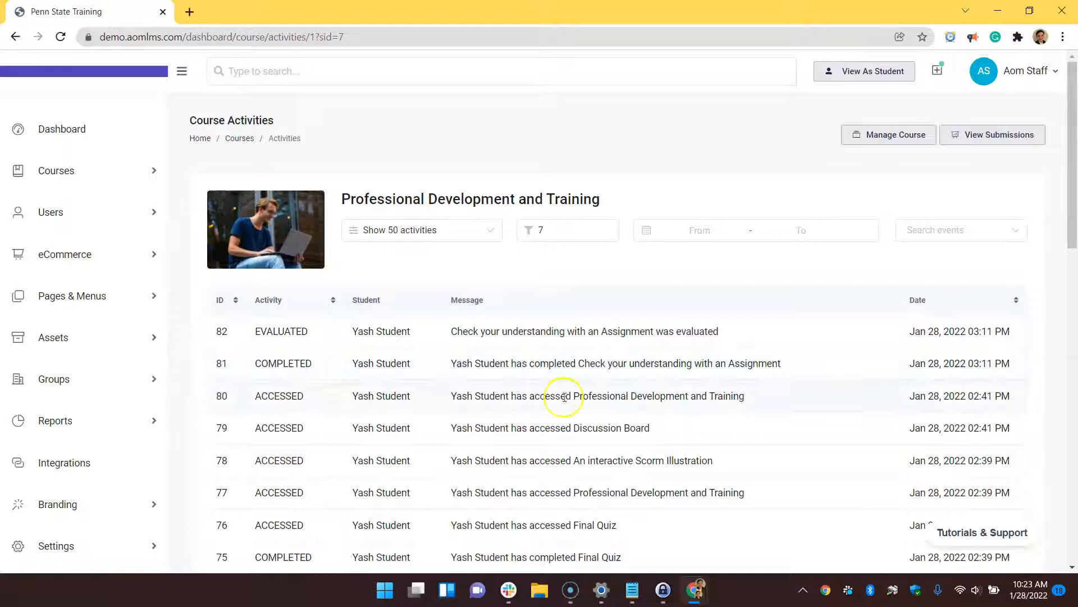
scroll("down", 3)
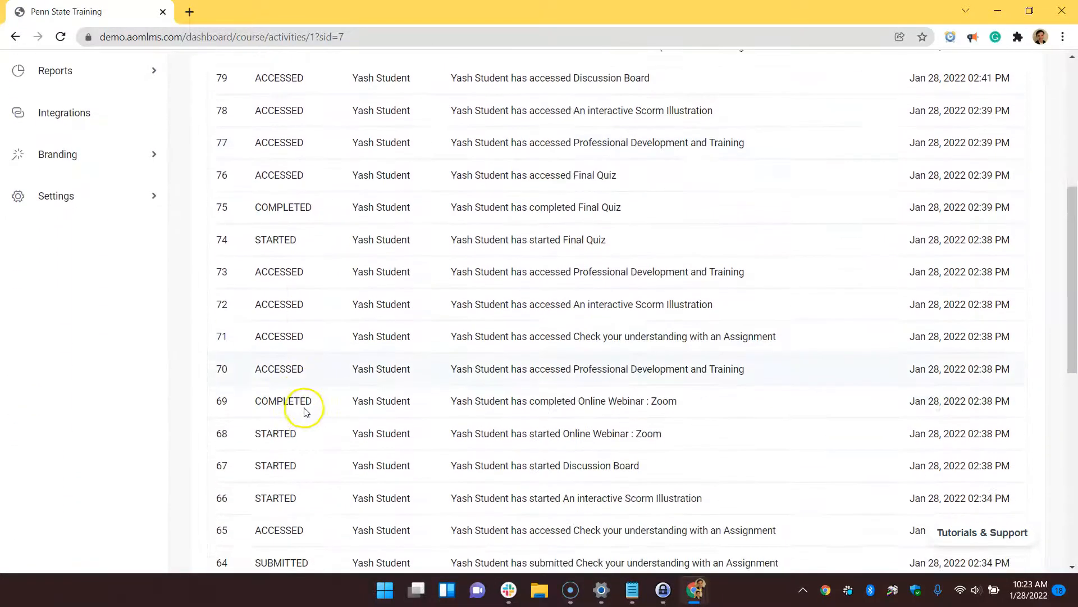
scroll("down", 3)
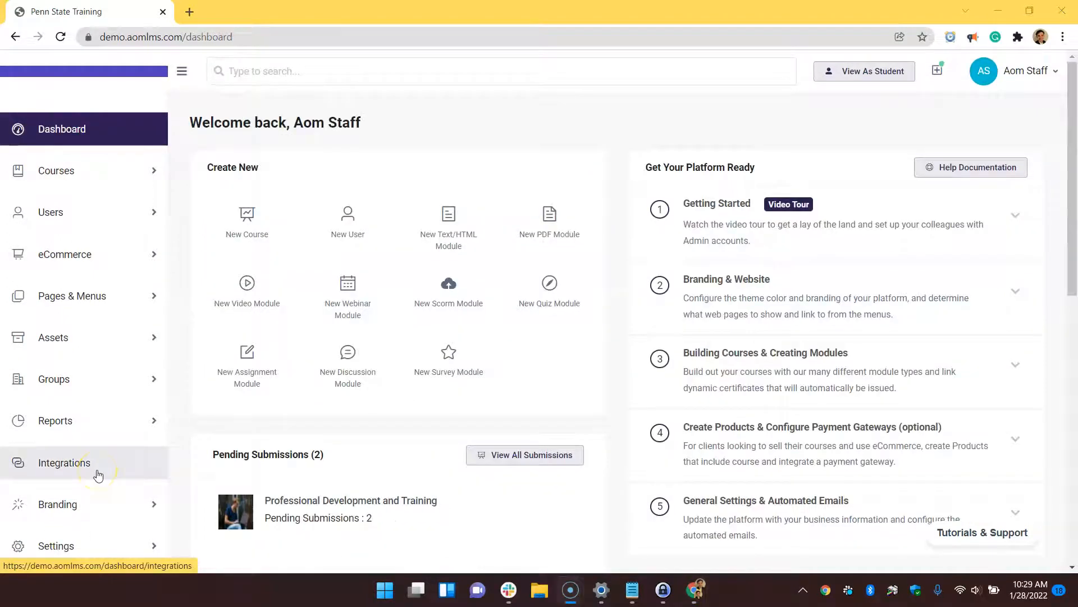
mouse_move(29, 385)
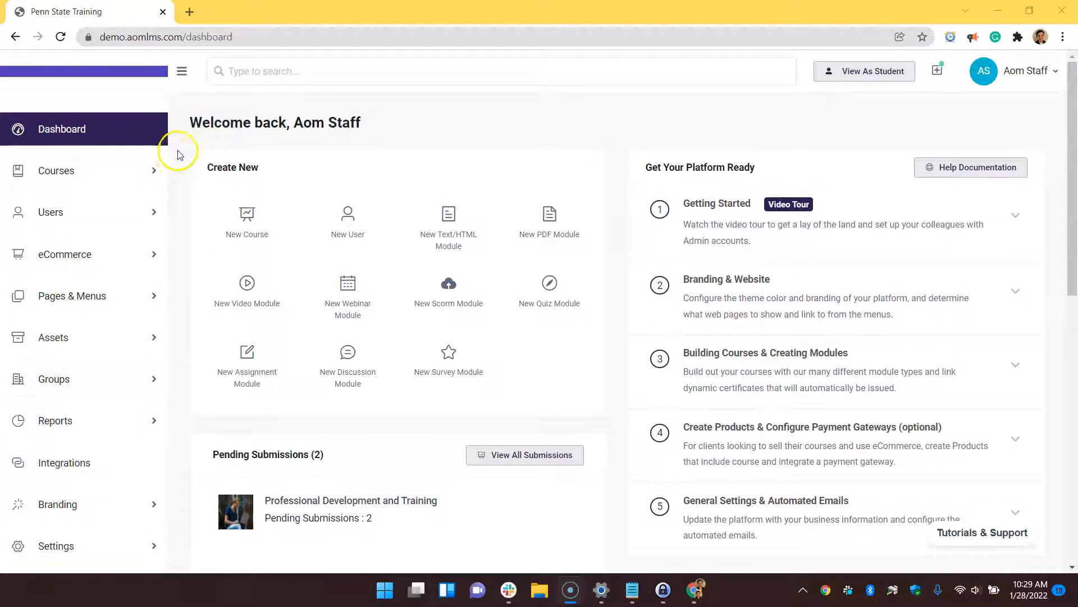
mouse_move(176, 167)
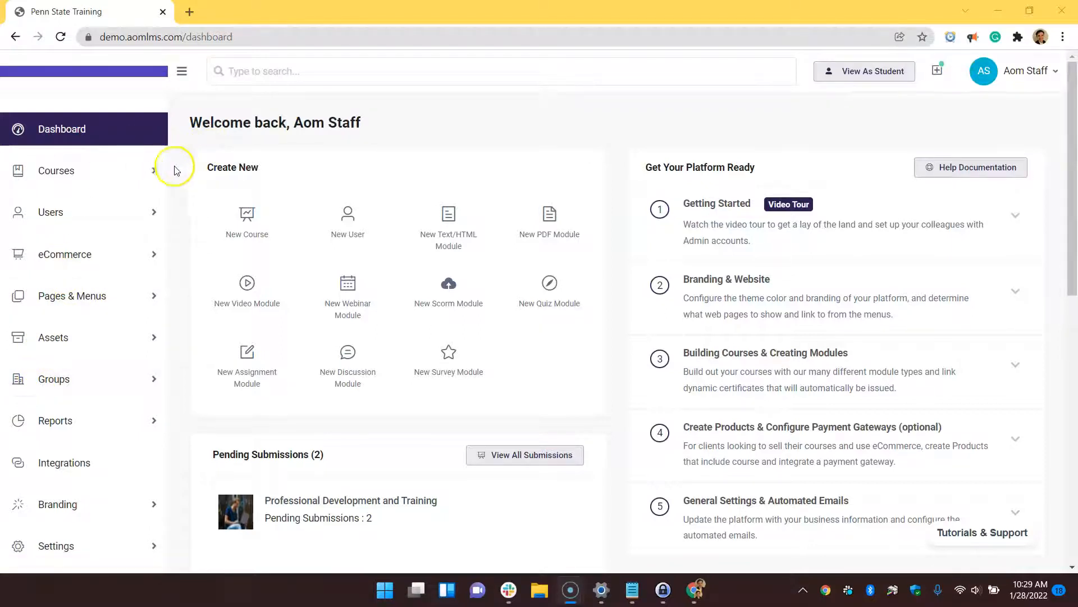
From All Users, show the courses the student with ID 7 is enrolled in
left_click(49, 212)
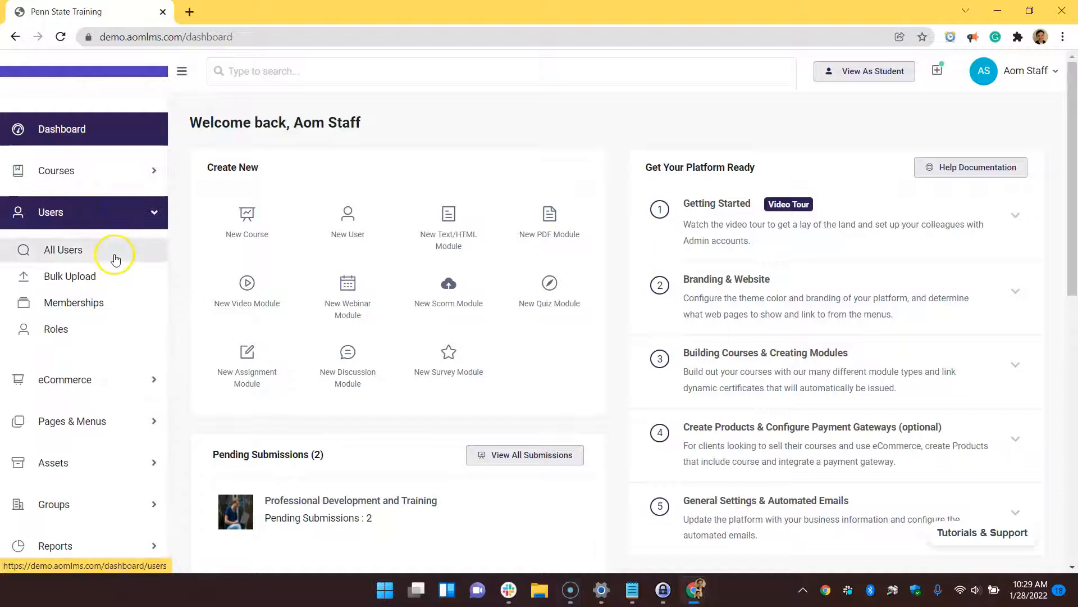
left_click(63, 250)
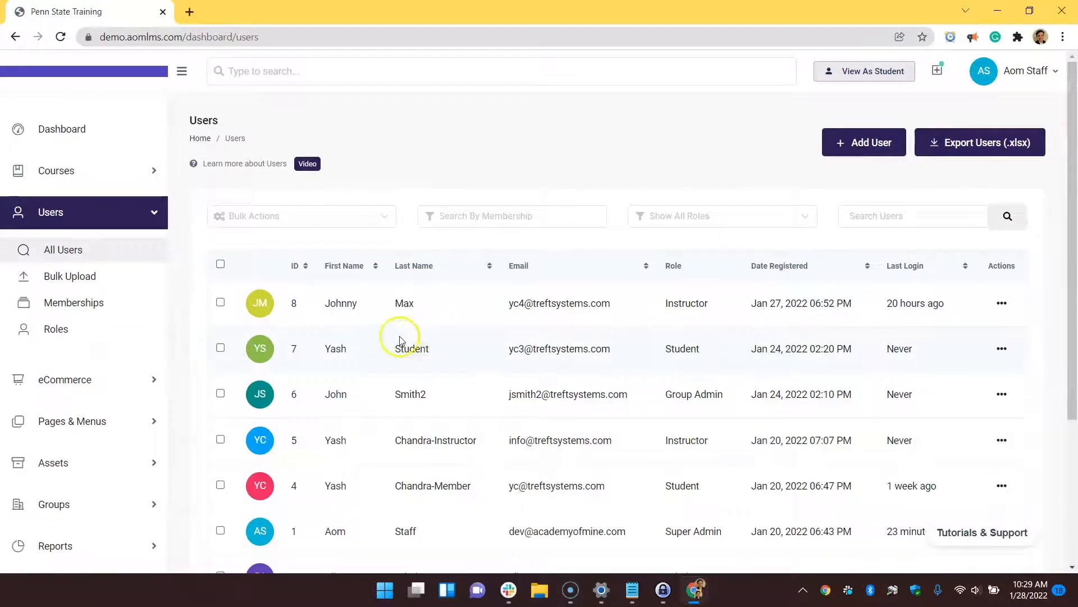
scroll("down", 3)
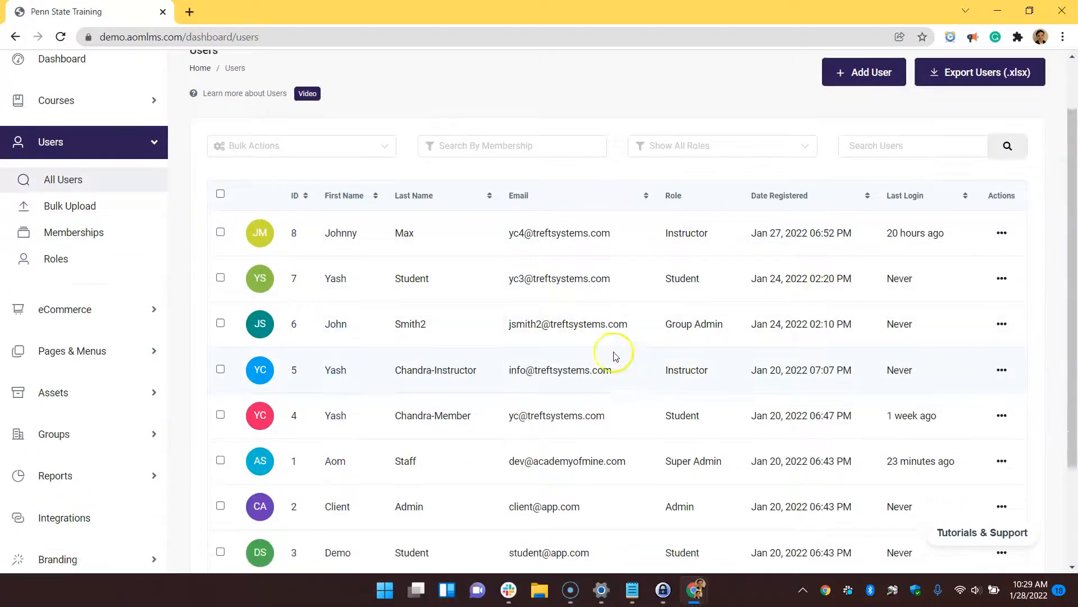
left_click(1001, 279)
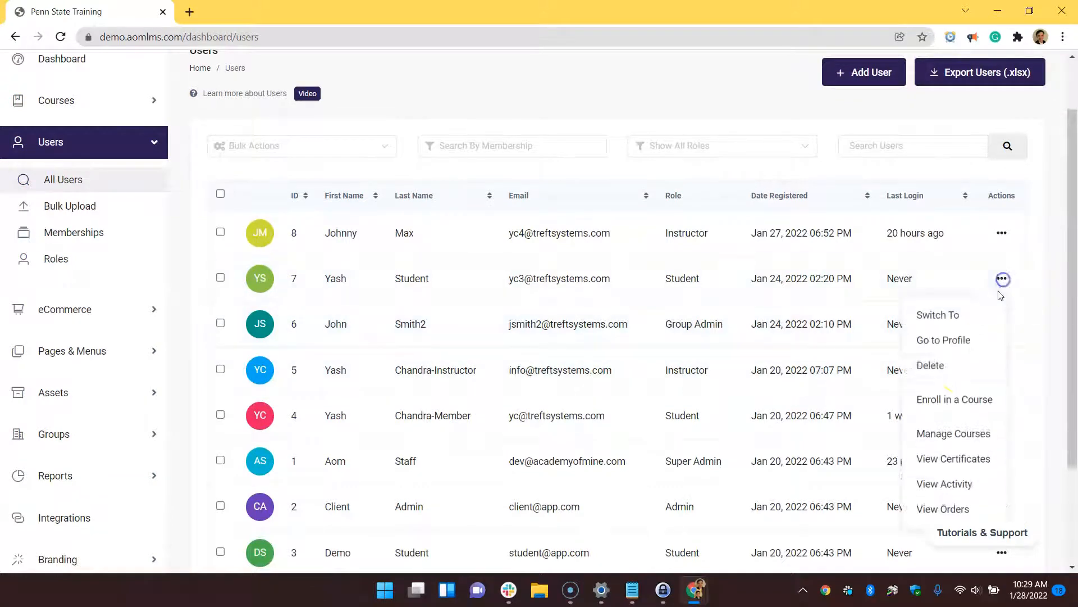
left_click(953, 433)
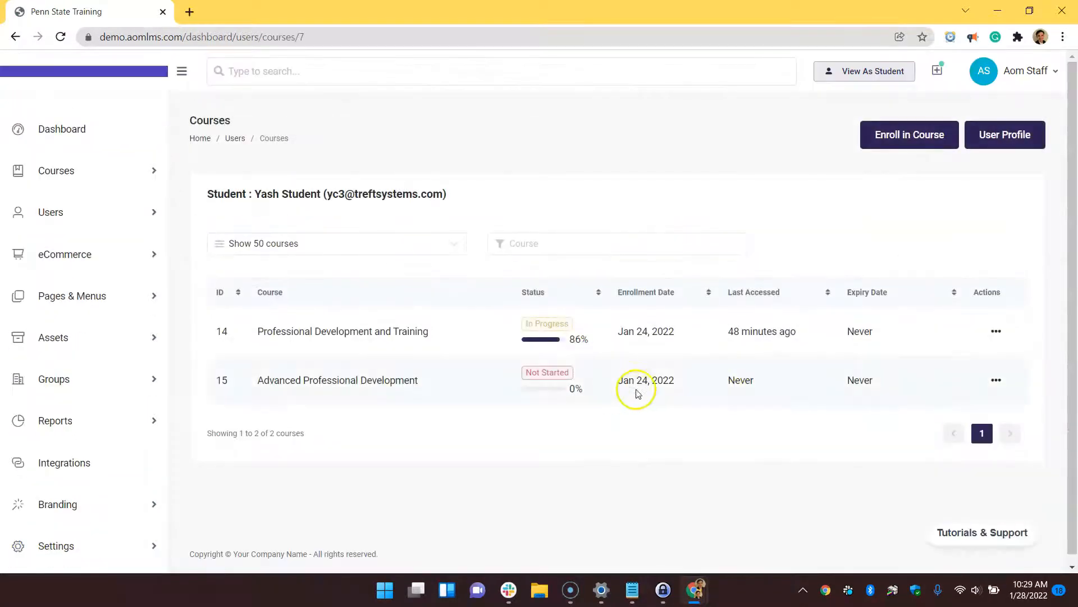
Go to the Professional Development and Training management page and review its enrollment roster
left_click(995, 331)
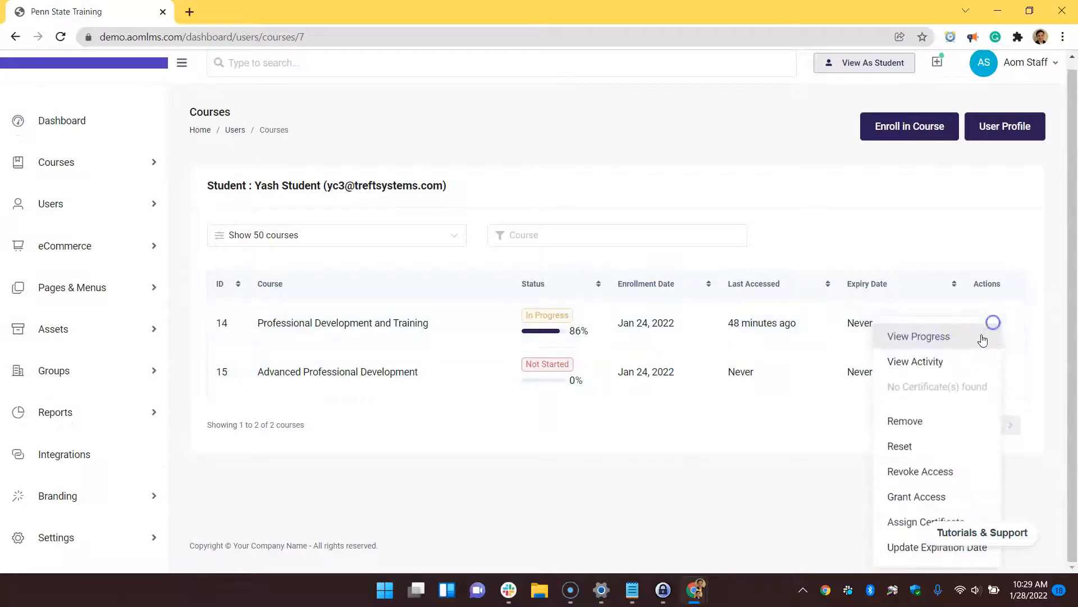
left_click(919, 337)
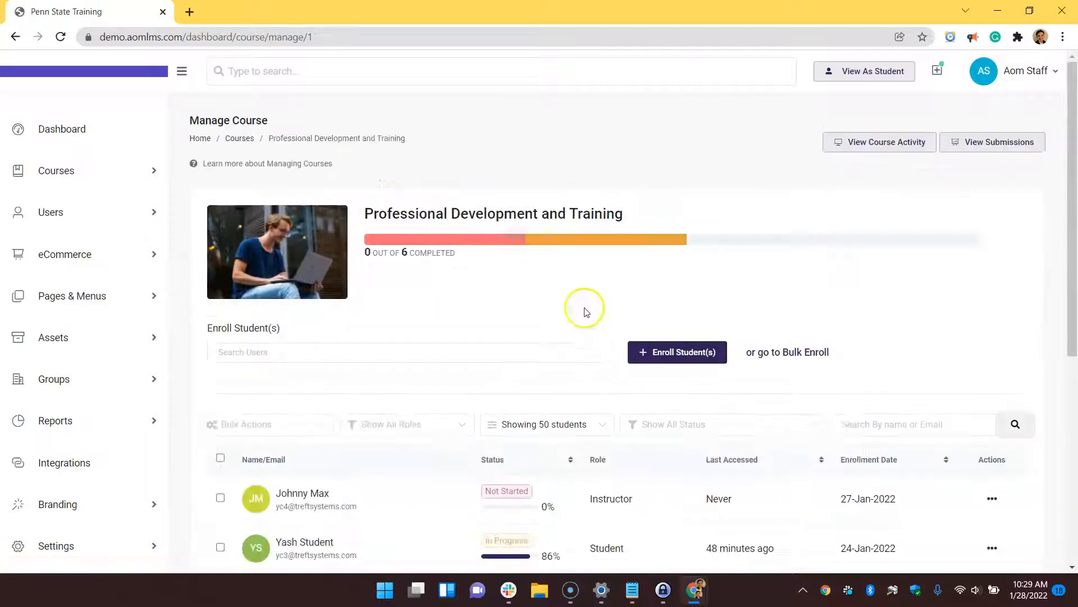
scroll("down", 3)
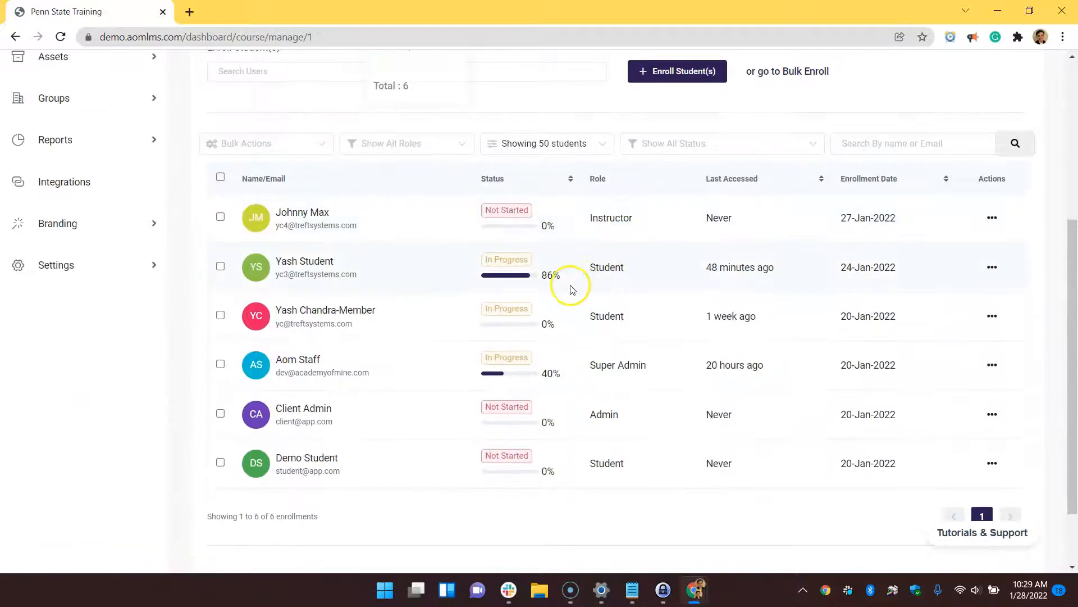
scroll("up", 3)
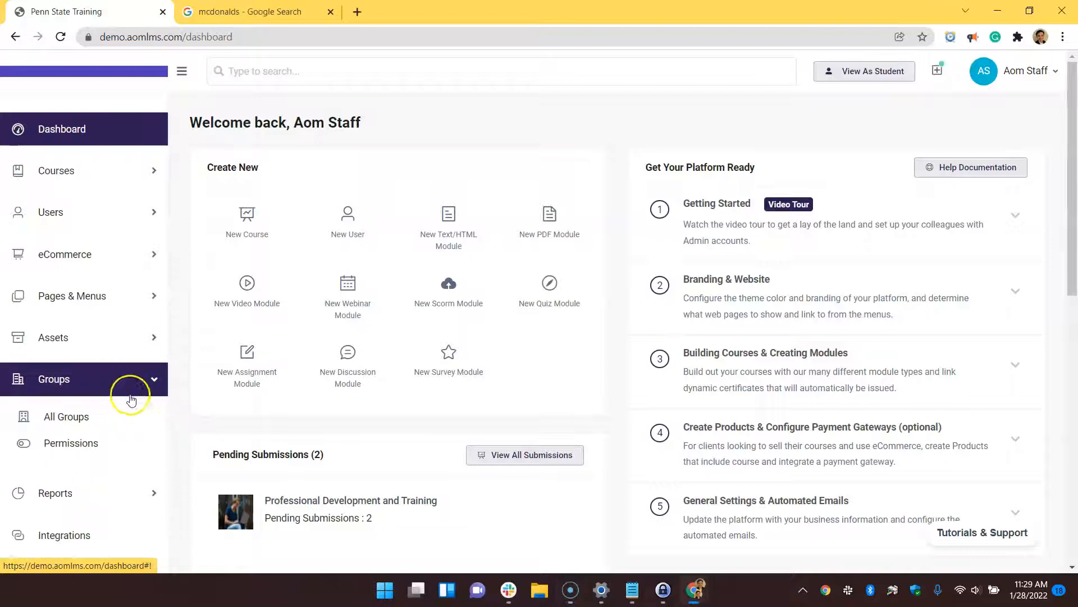
Check All Groups and the Overview report, then pick a Professional Development course in Course Insight
left_click(66, 416)
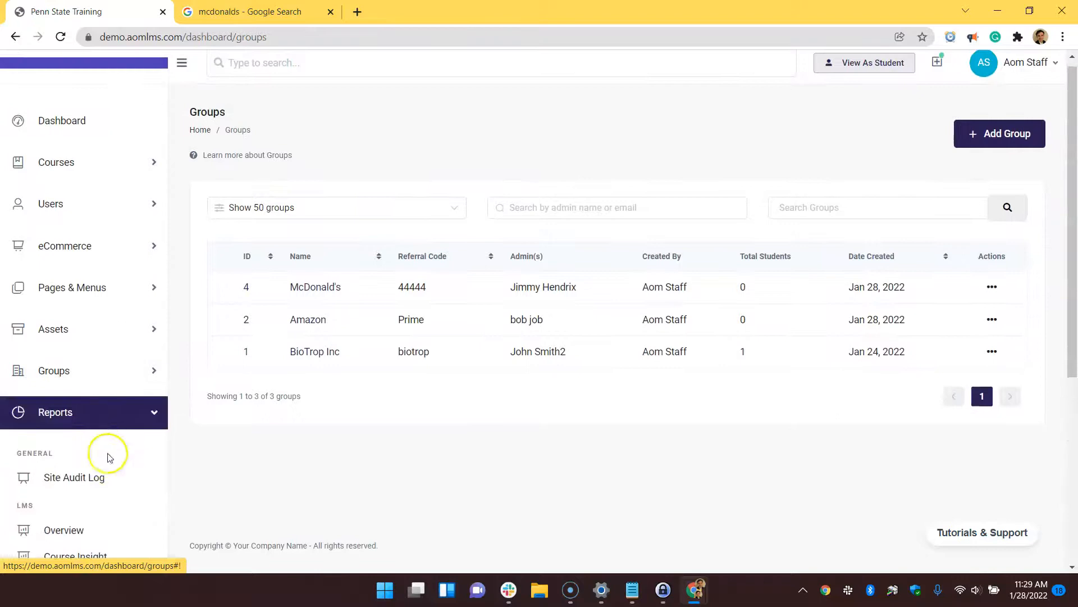
left_click(64, 530)
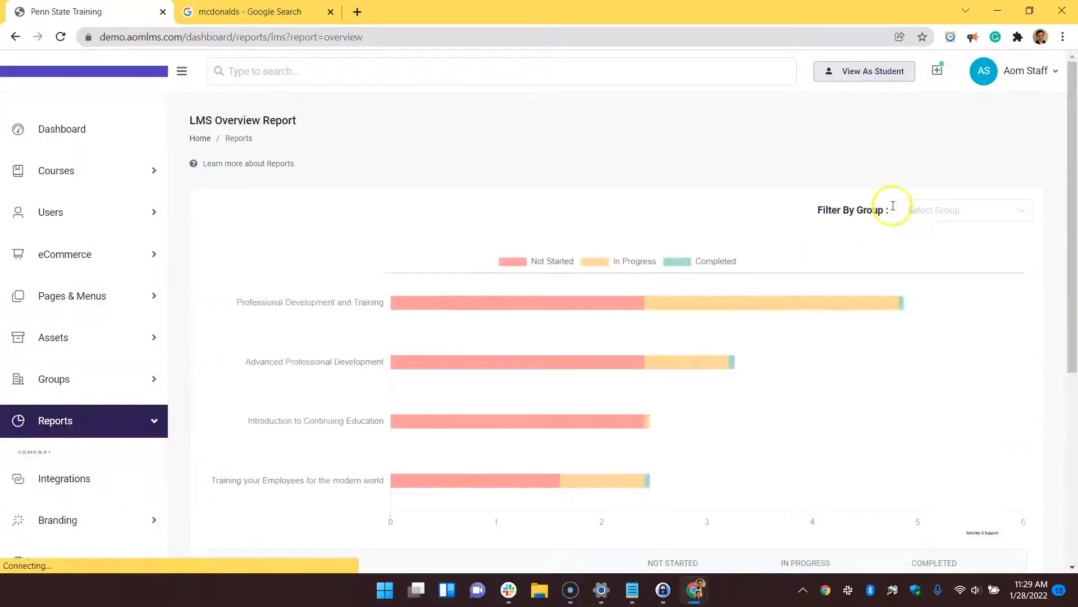
left_click(963, 209)
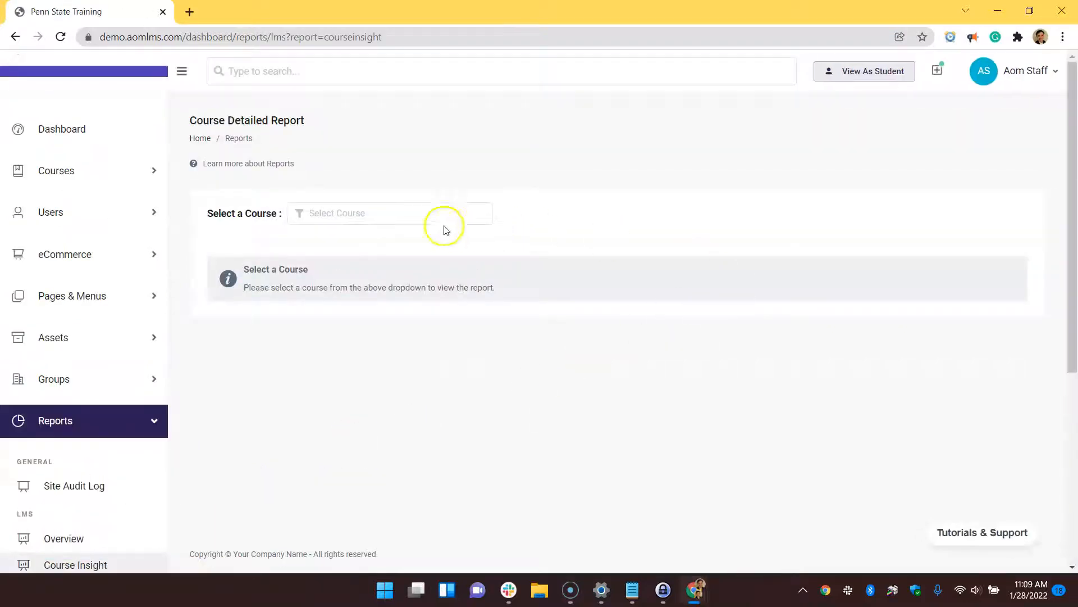
type("pro")
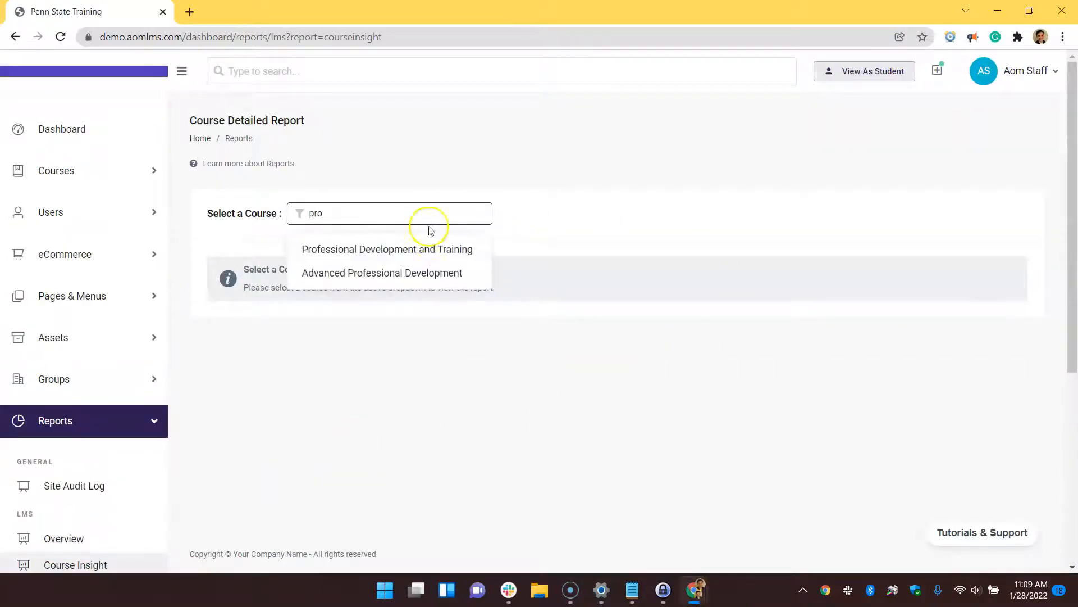
left_click(387, 248)
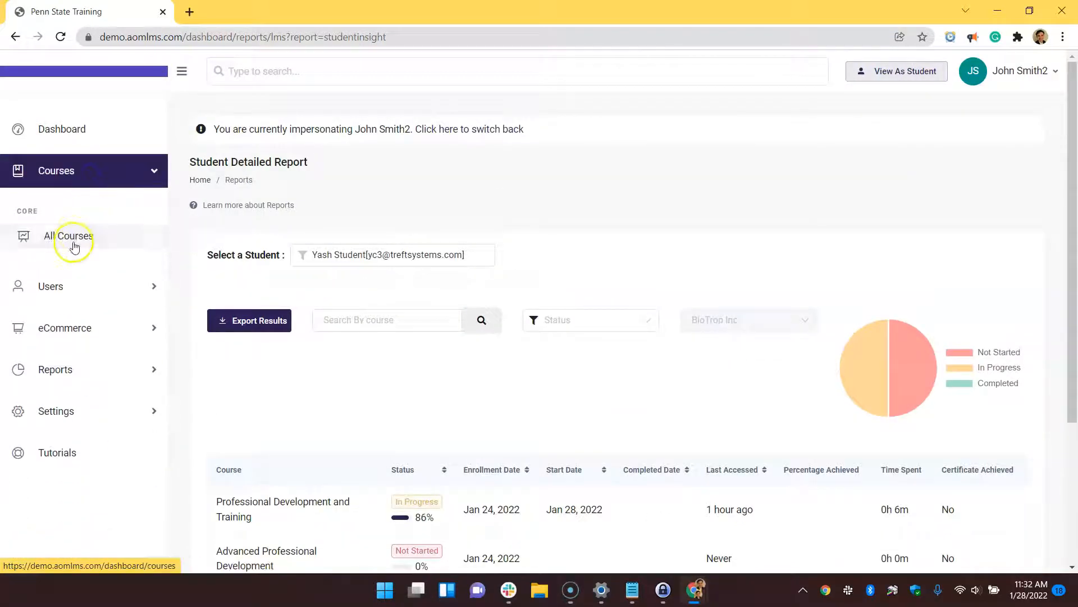
As group admin, view Advanced Professional Development progress and Course Insight for Professional Development and Training
left_click(69, 236)
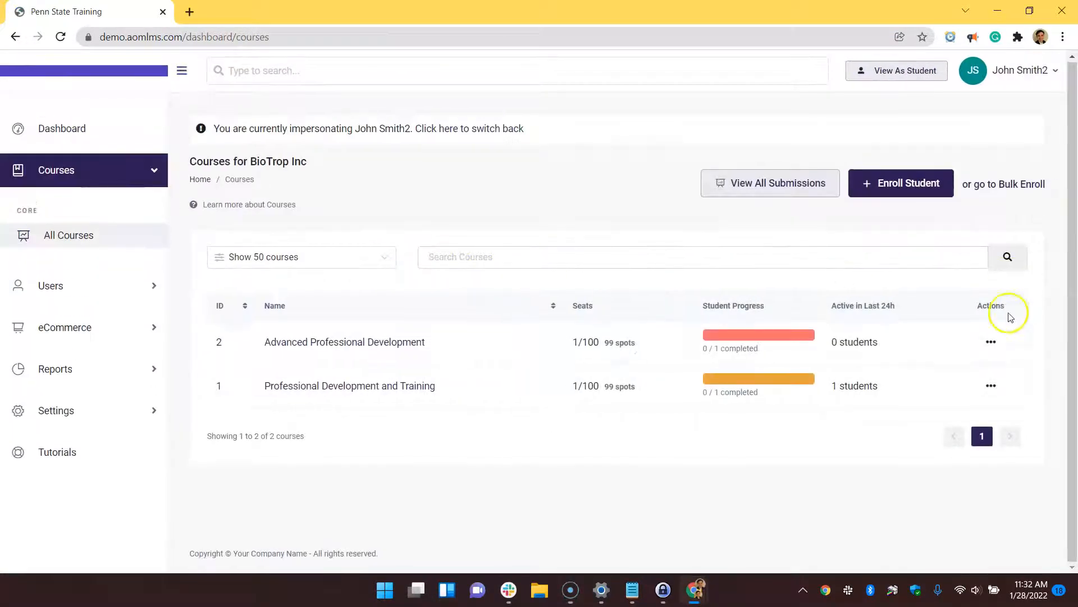
left_click(991, 342)
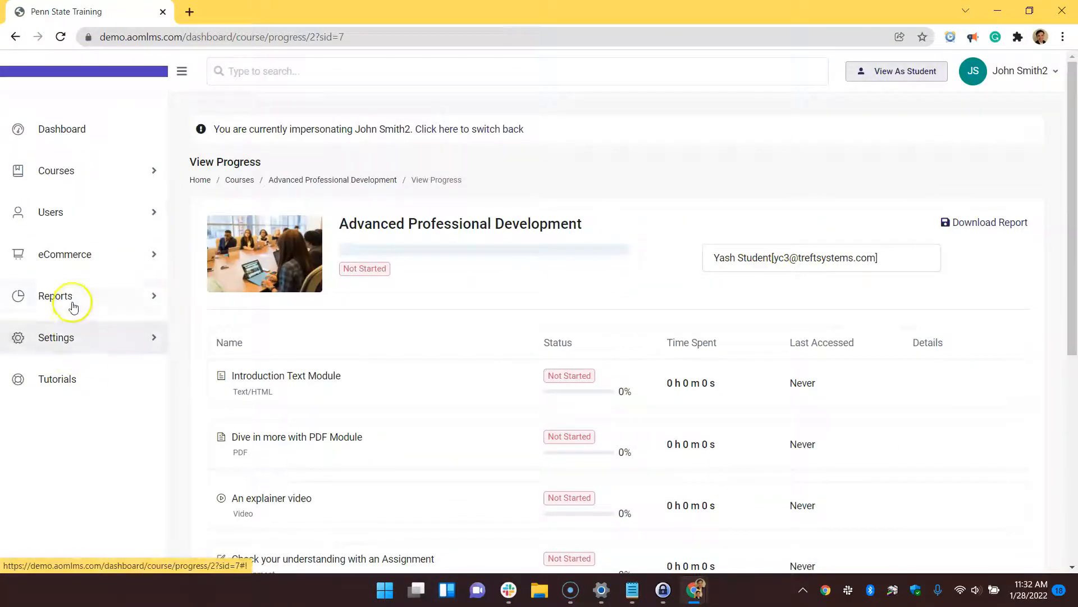
left_click(55, 296)
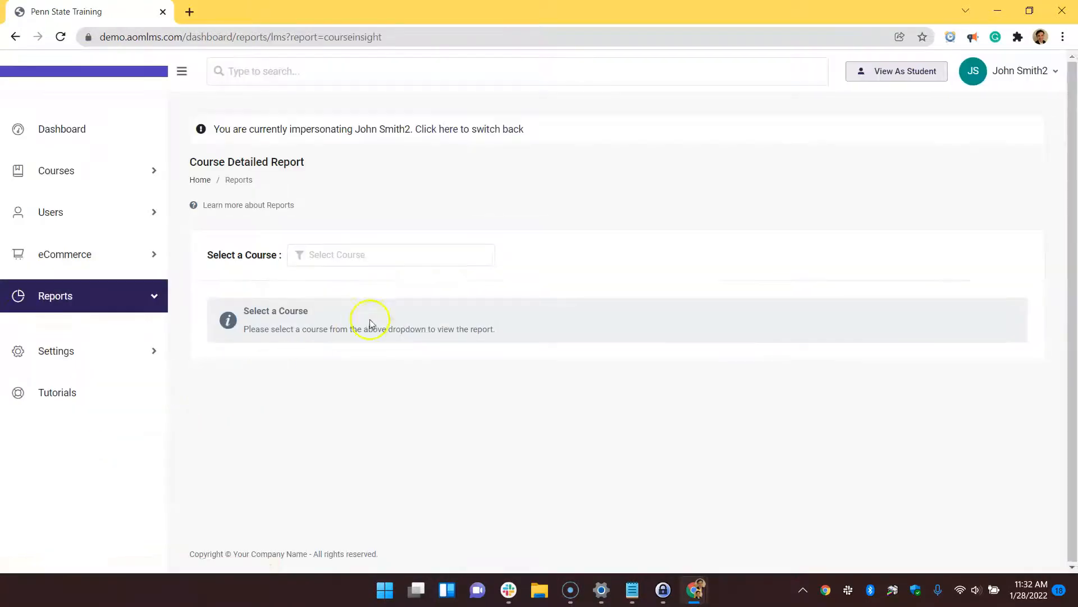
type("prof")
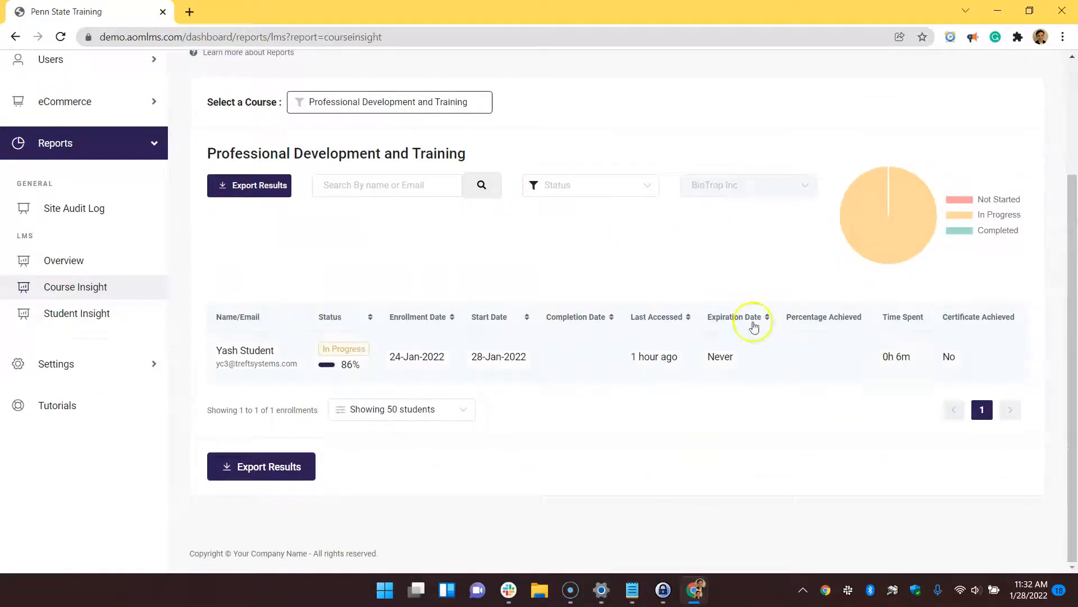
left_click(76, 313)
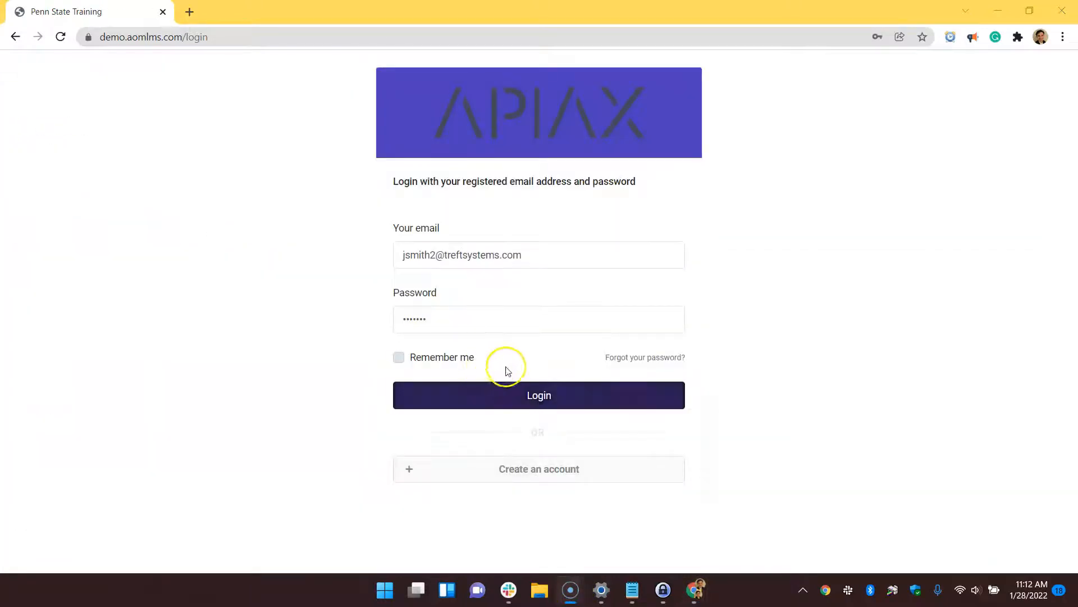
Log in as the group admin and dismiss the save-password prompt
left_click(539, 395)
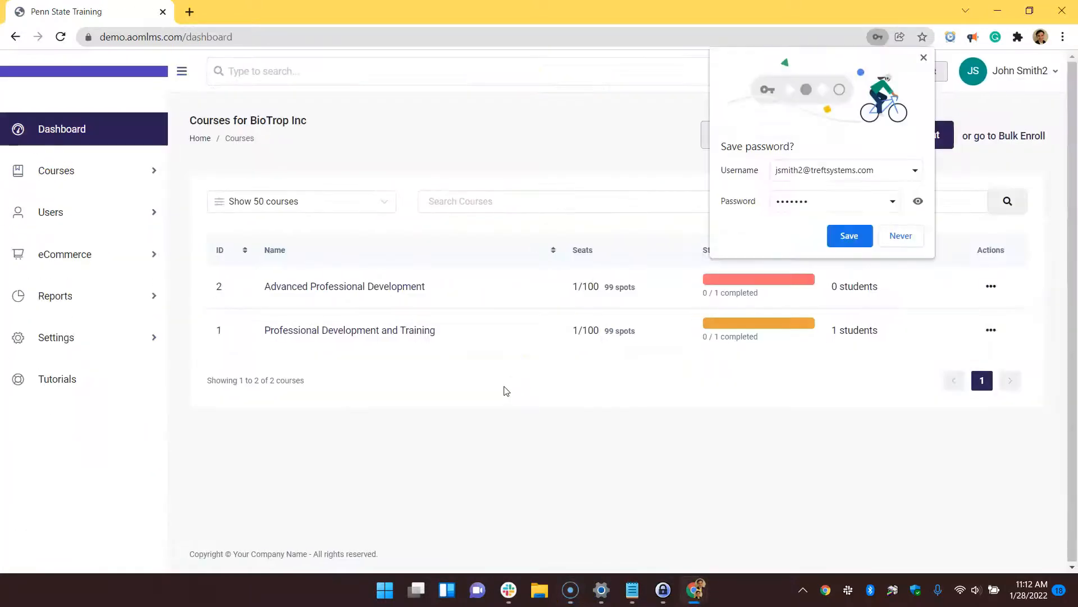
left_click(901, 236)
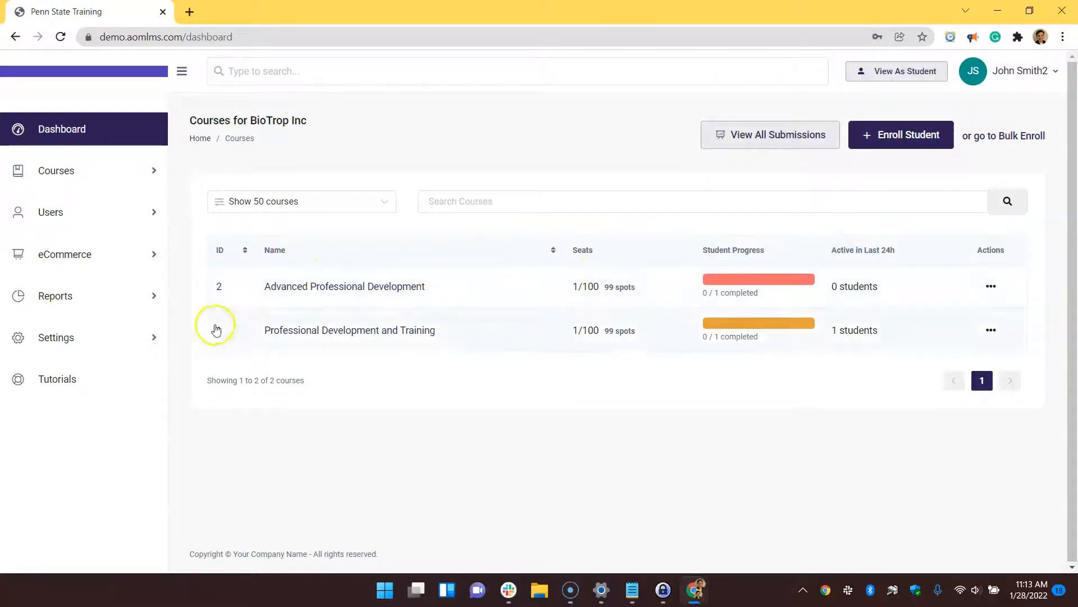
left_click(344, 286)
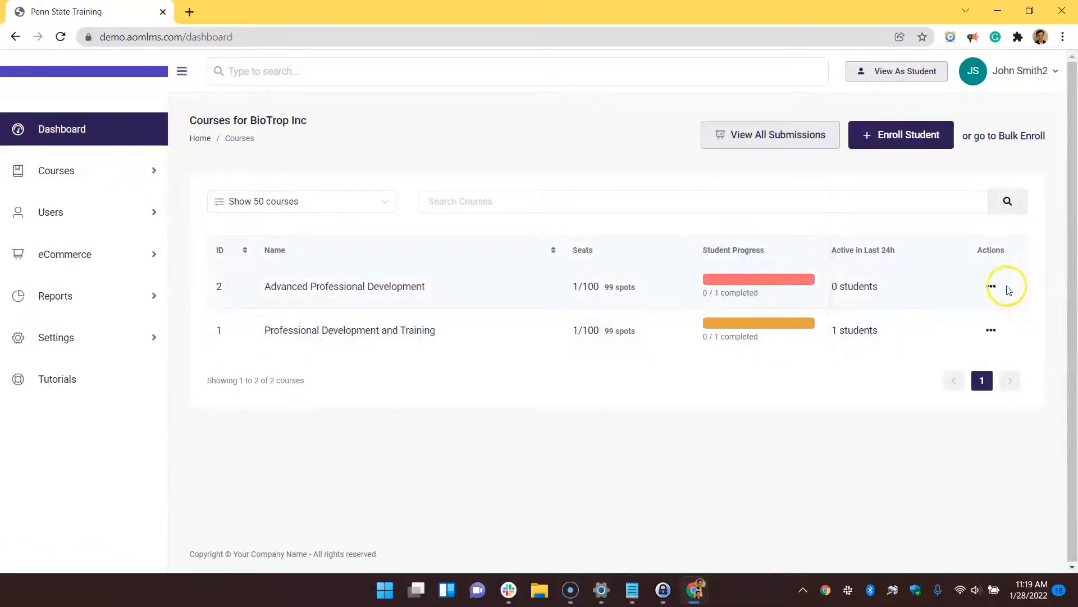
View the enrolled student's module progress in Advanced Professional Development
left_click(990, 285)
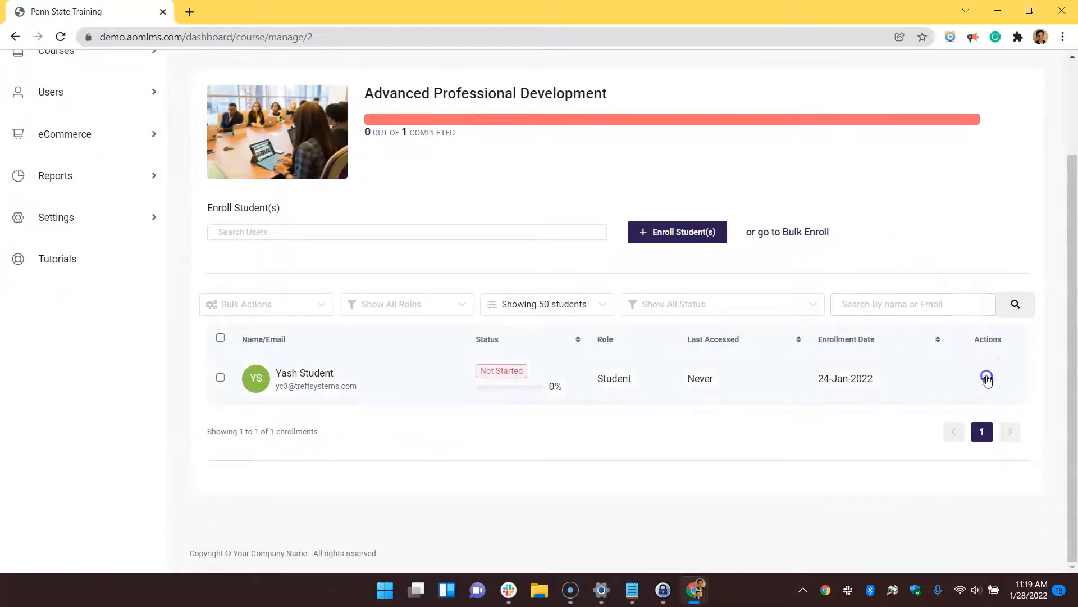
left_click(986, 378)
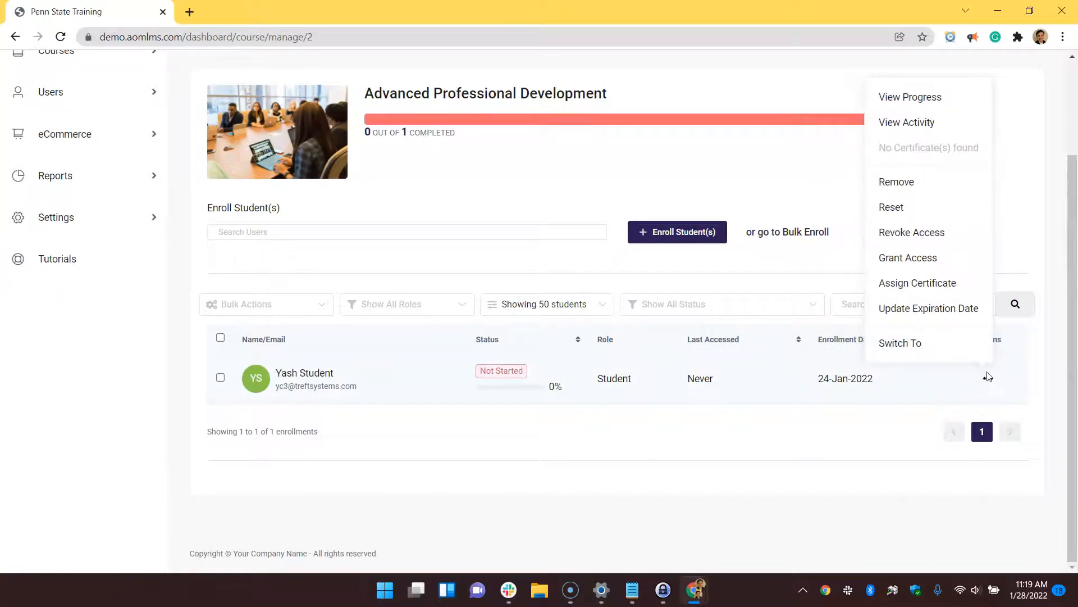
left_click(909, 96)
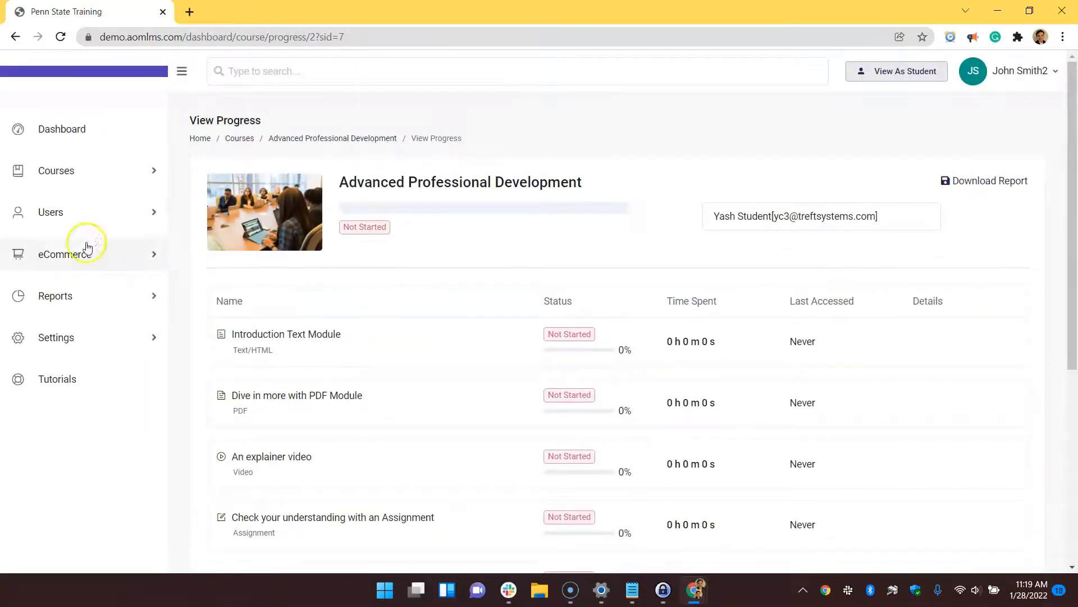
left_click(50, 212)
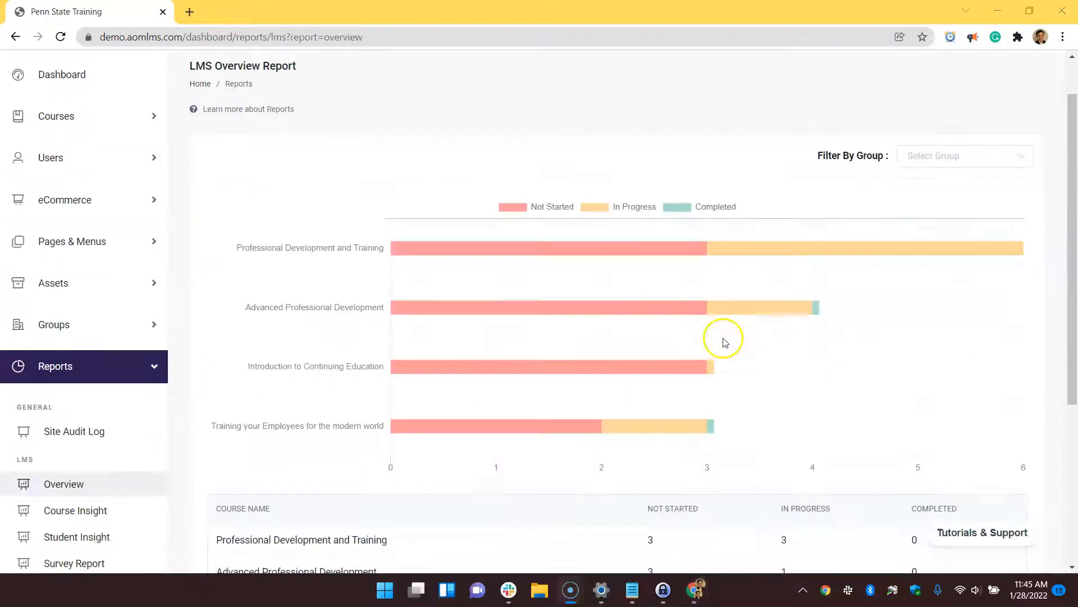
Review the Overview chart and totals, then expand the Filter By Group list of groups
scroll("down", 3)
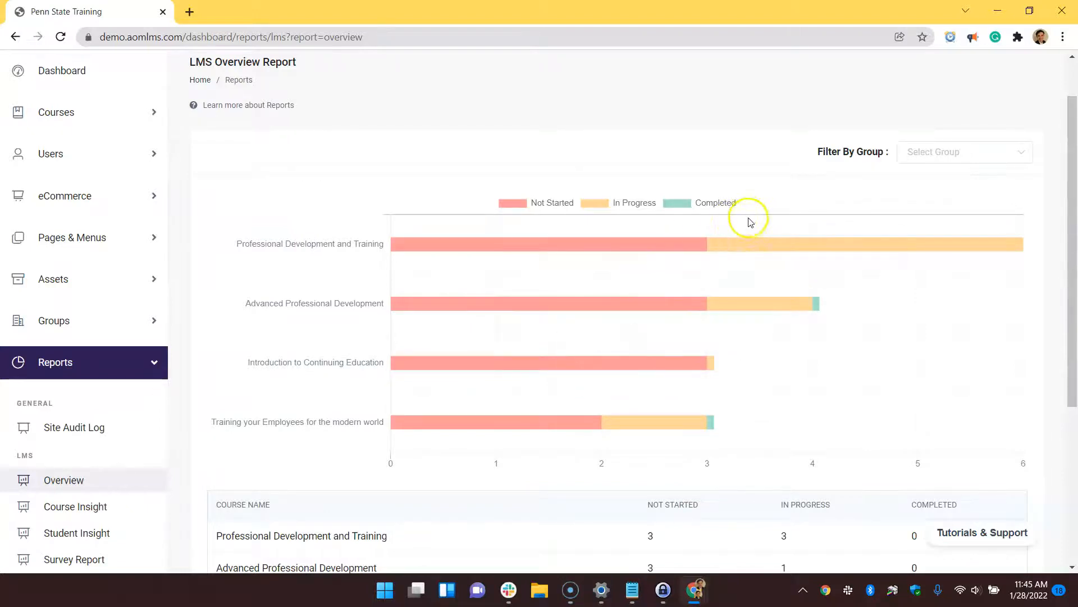
mouse_move(676, 245)
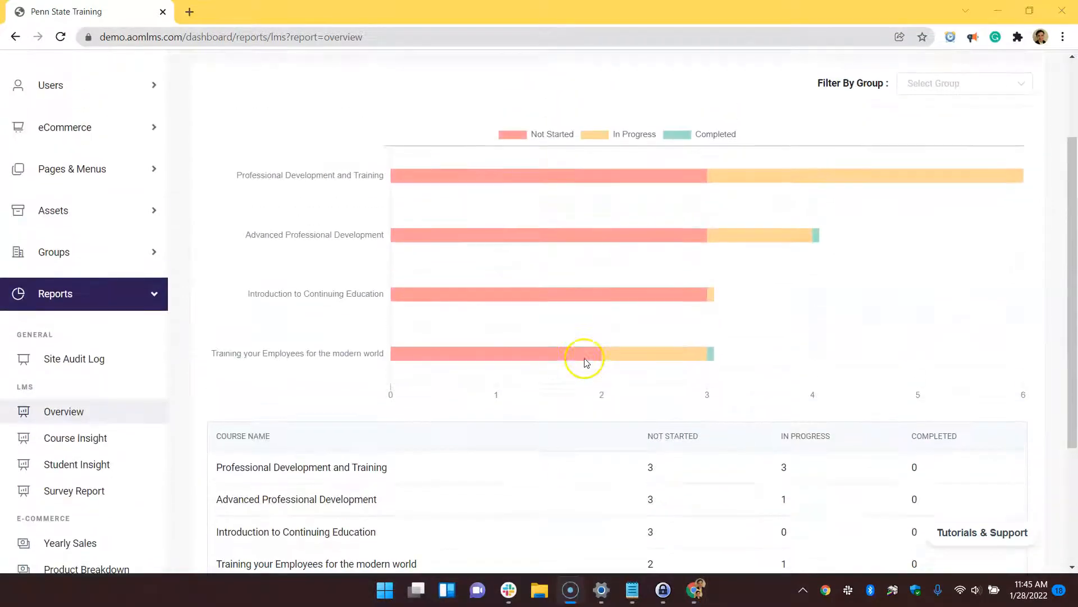
scroll("up", 3)
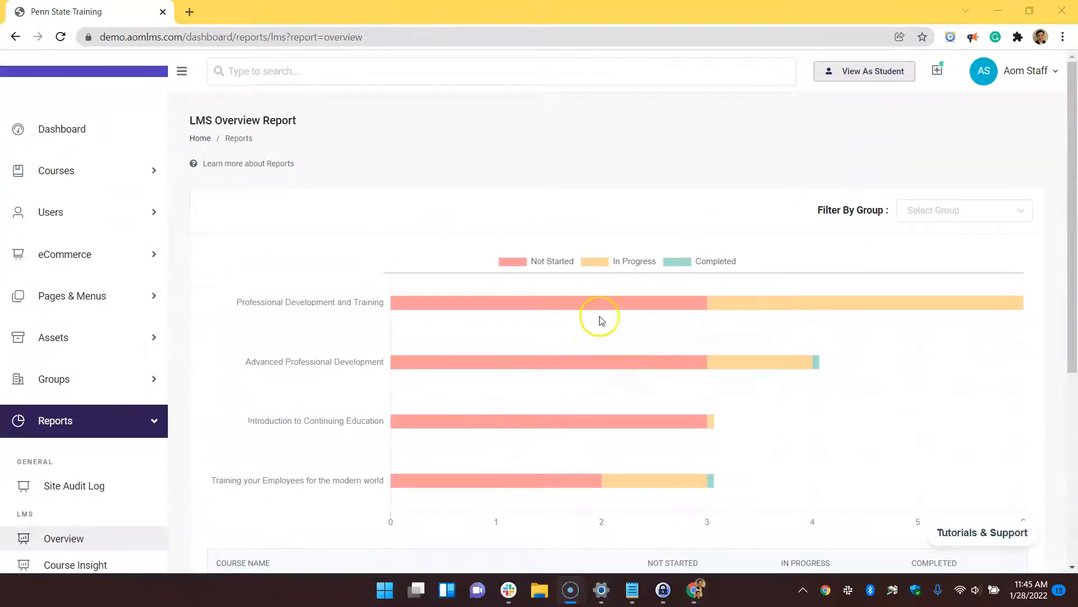
mouse_move(690, 269)
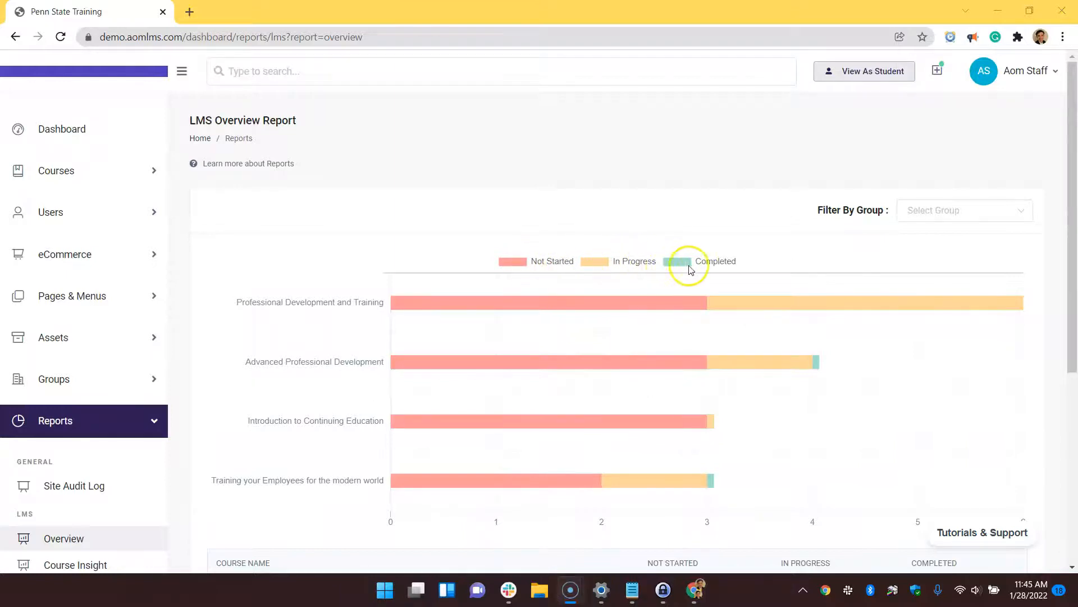
scroll("down", 3)
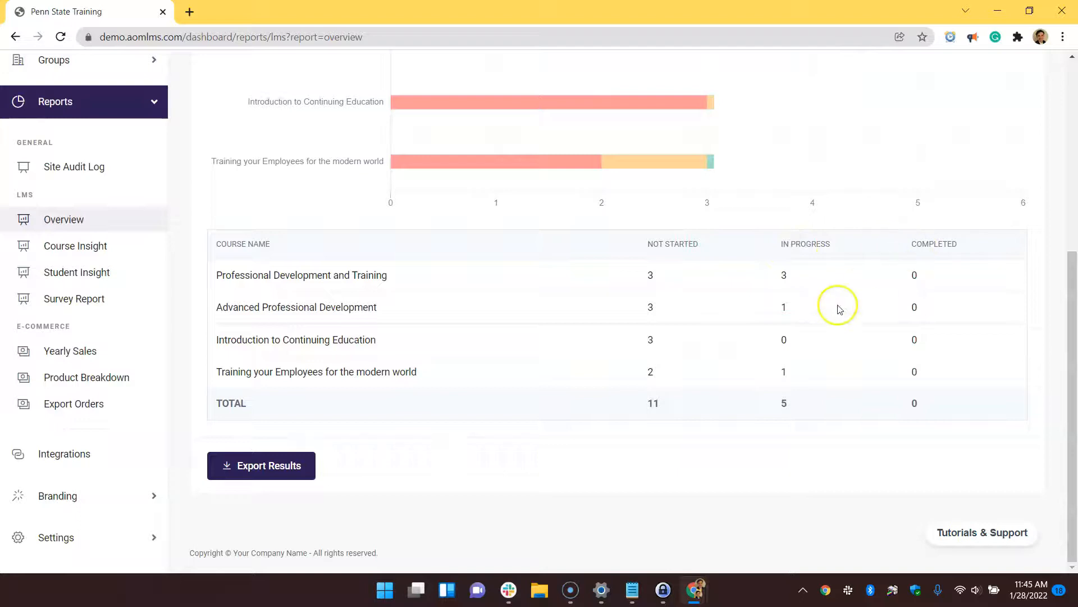
left_click(962, 211)
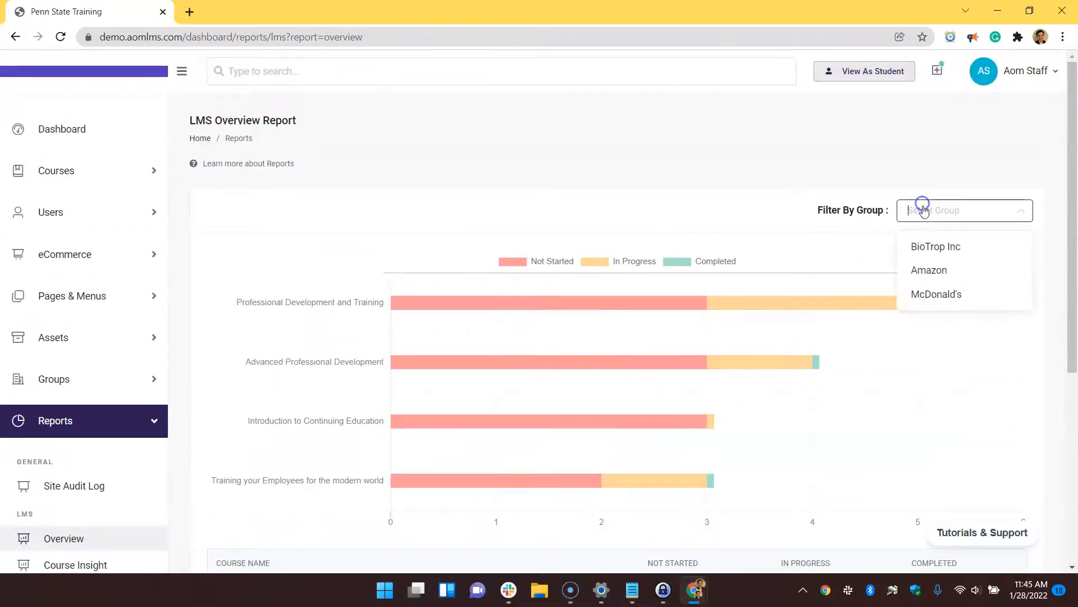
left_click(935, 246)
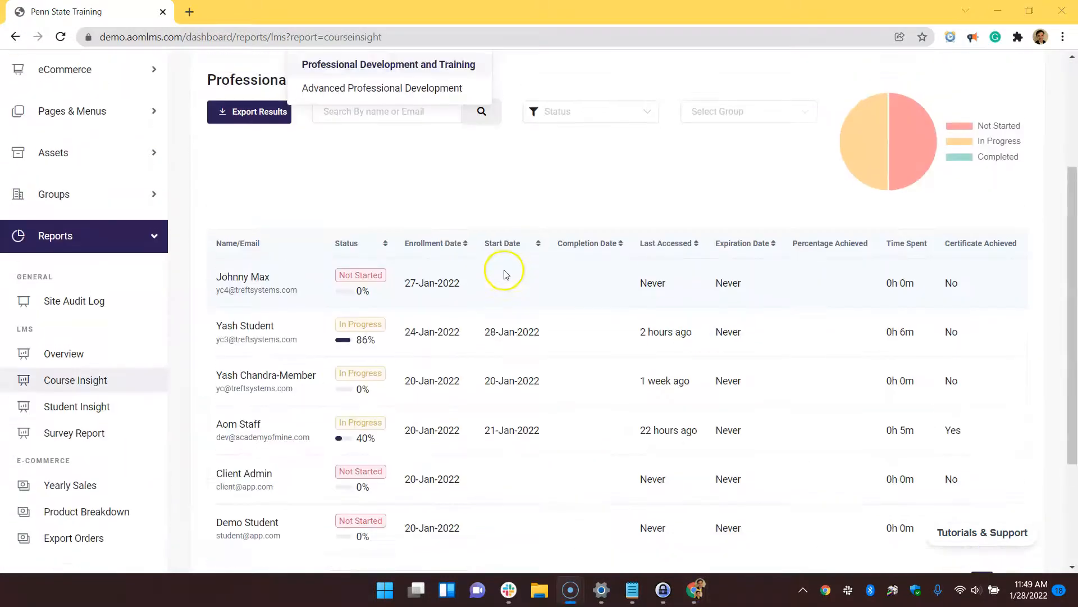
Filter the Professional Development and Training insight report to BioTrop Inc, leaving Yash Student
scroll("down", 3)
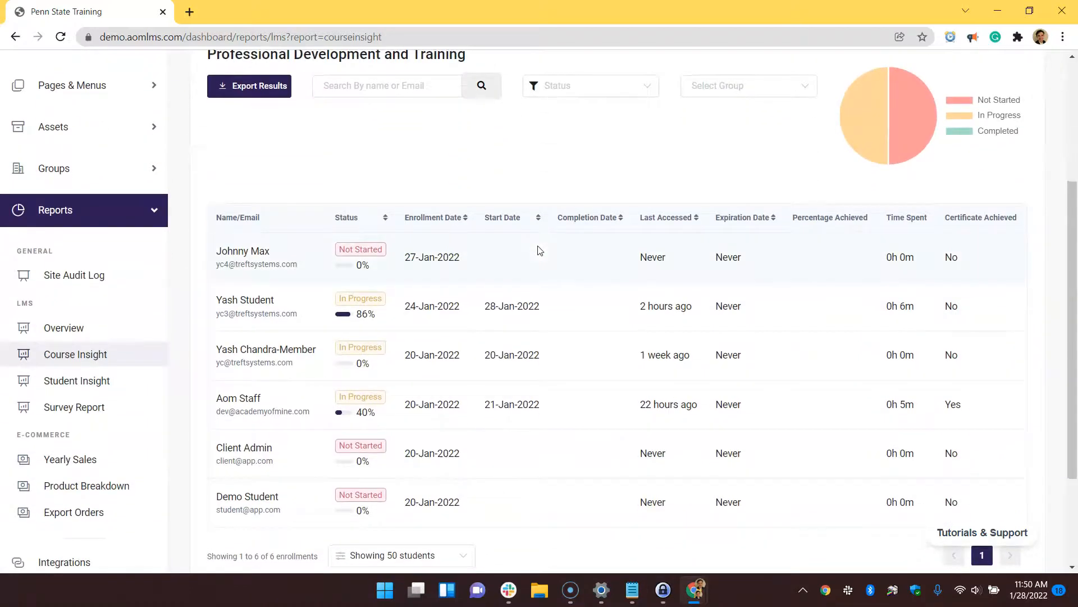
scroll("down", 3)
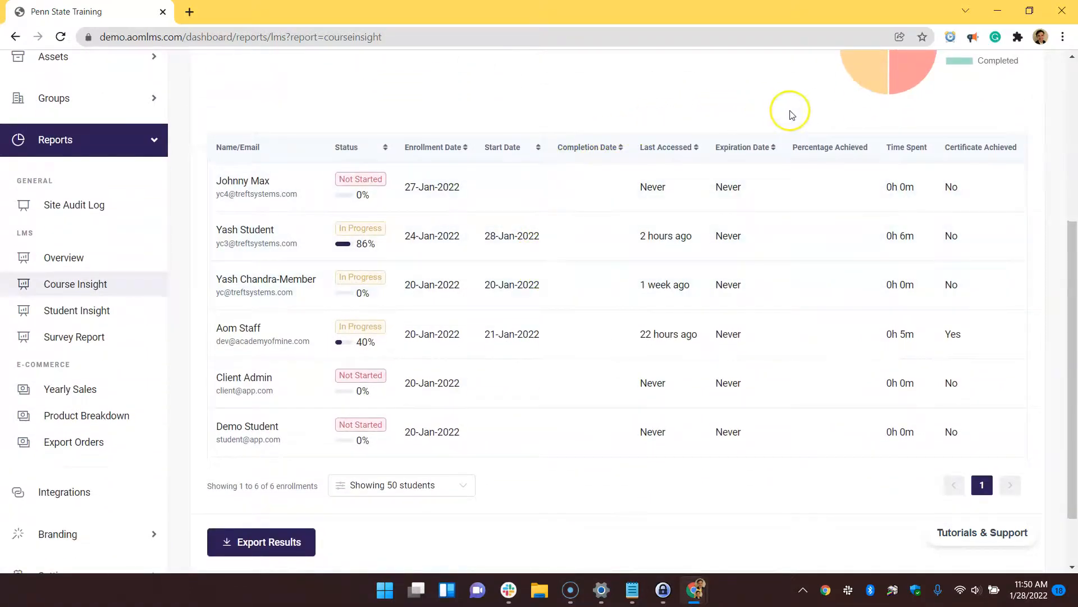
mouse_move(965, 163)
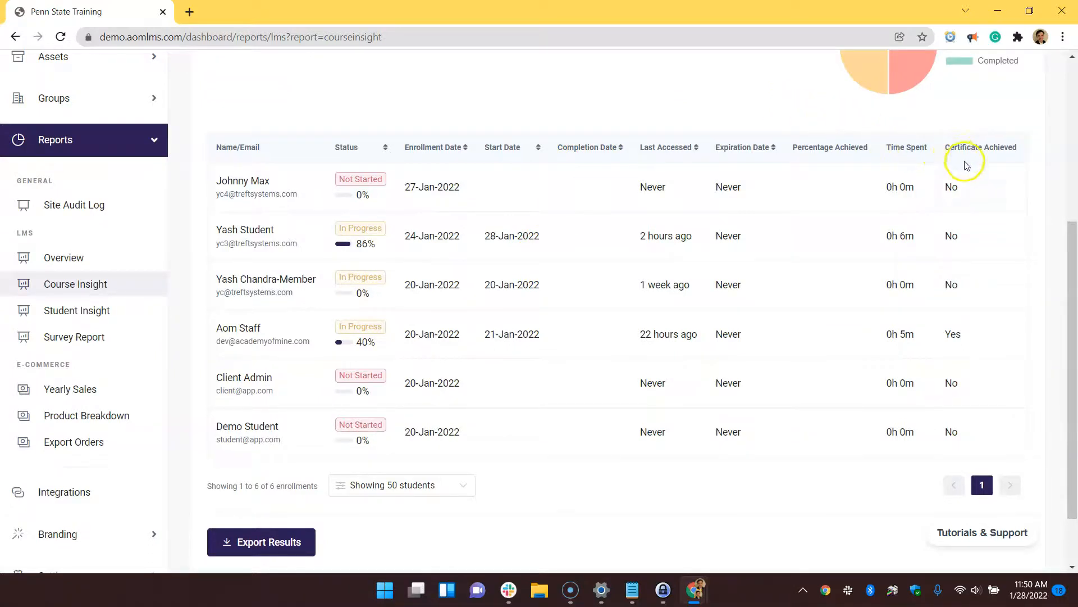
double_click(980, 147)
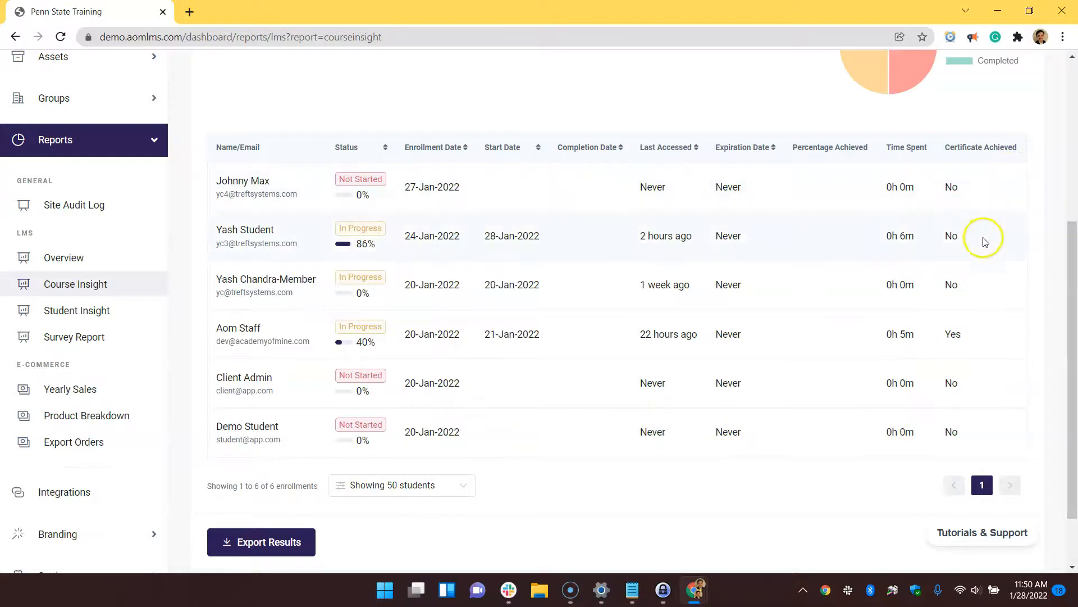
mouse_move(983, 358)
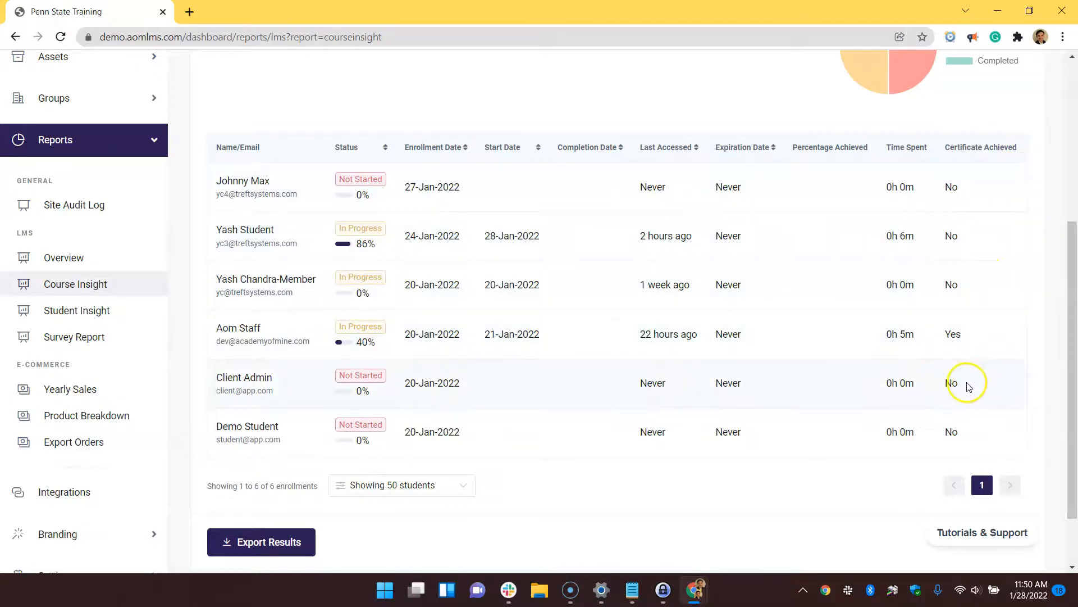
left_click(260, 541)
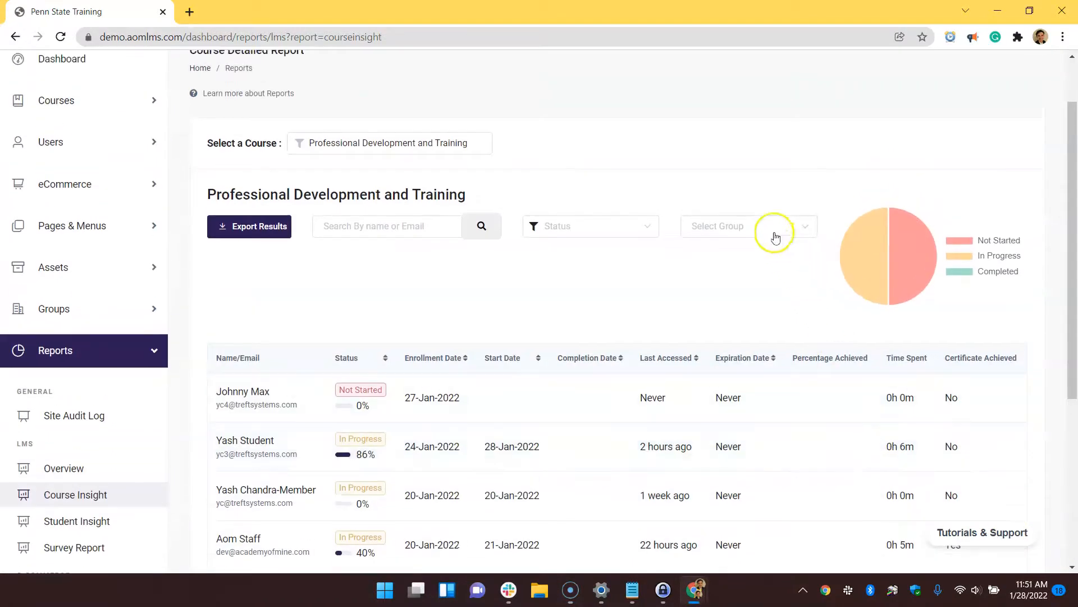
left_click(748, 226)
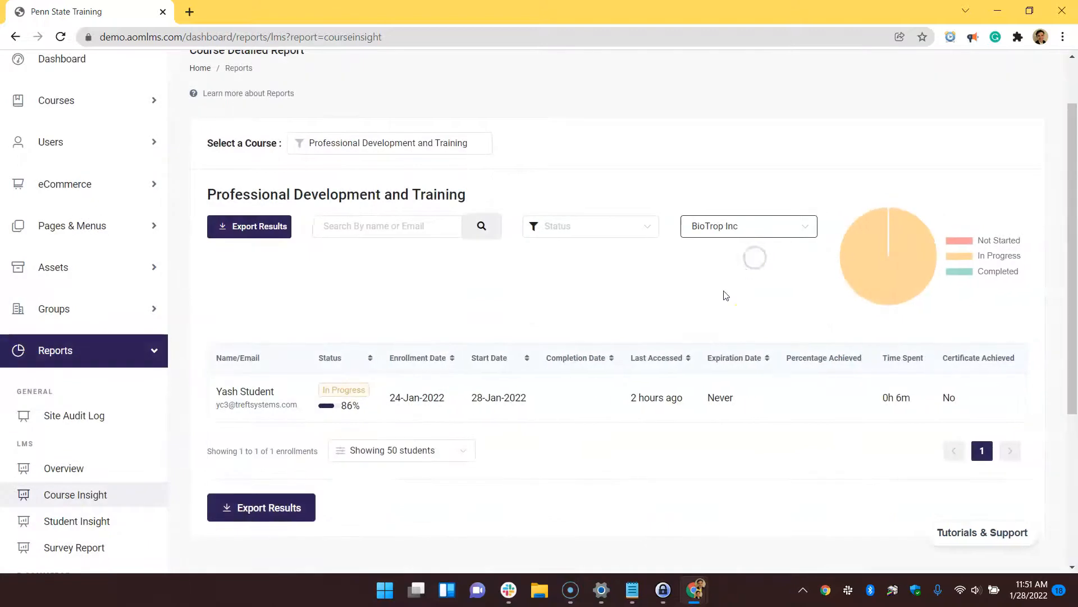
scroll("down", 3)
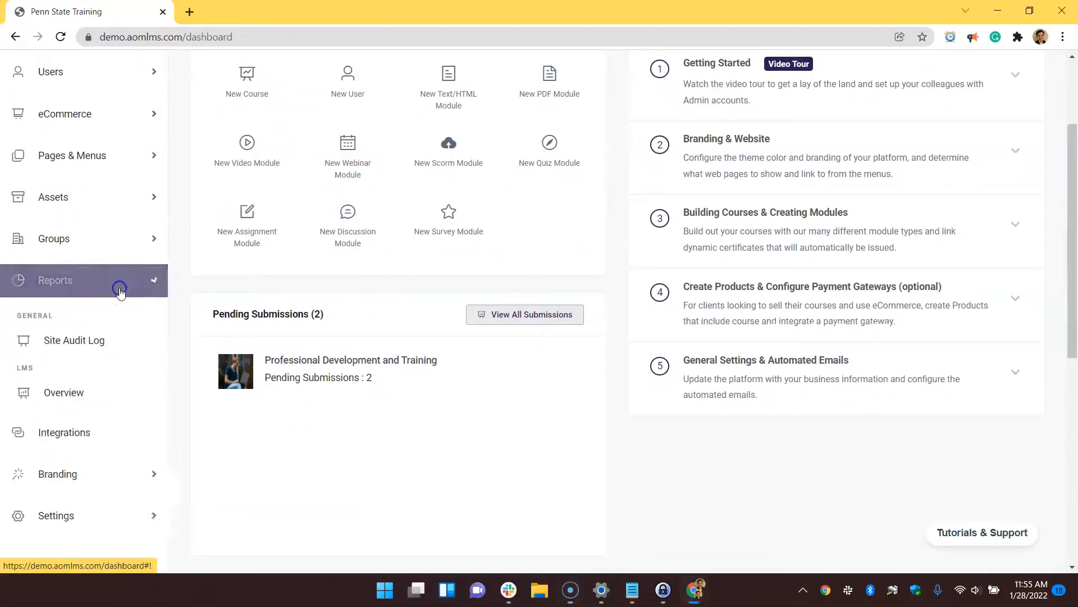
Load the Student Insight report for Yash Student by searching 'yas'
left_click(120, 291)
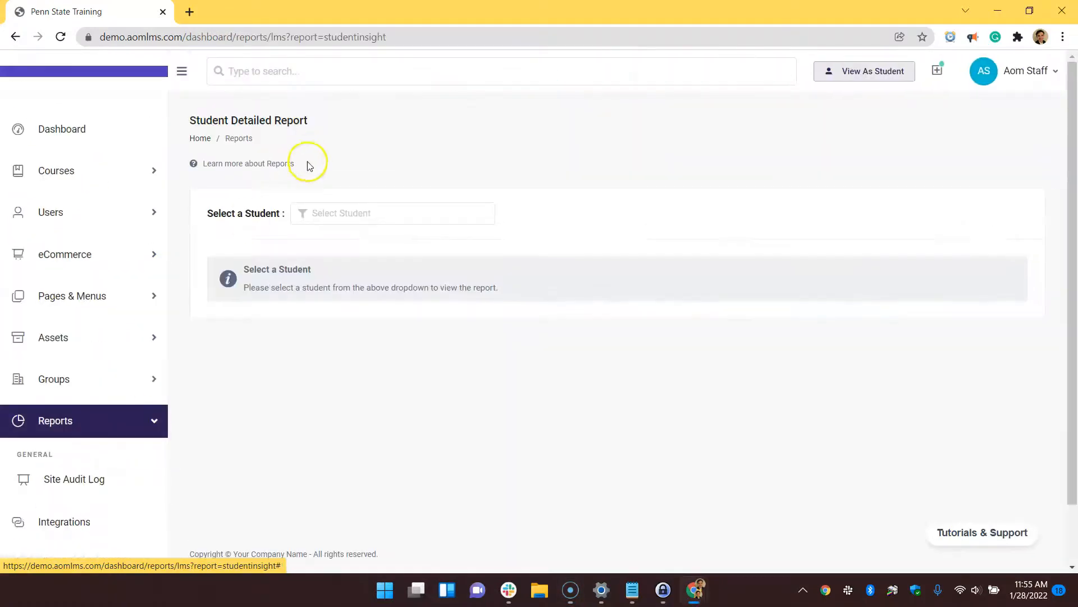
type("#7")
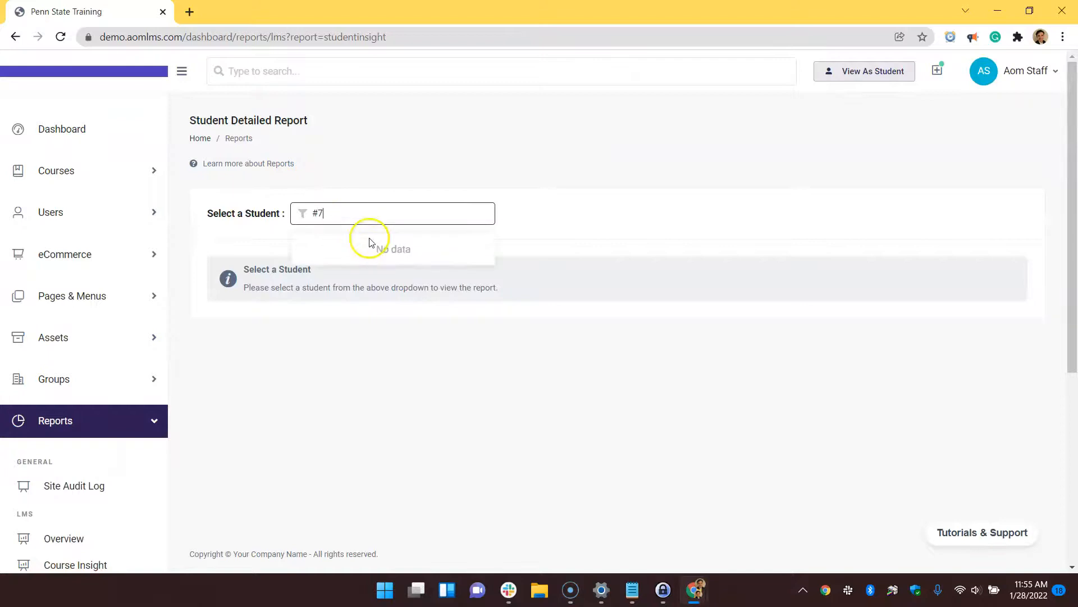
type("yas")
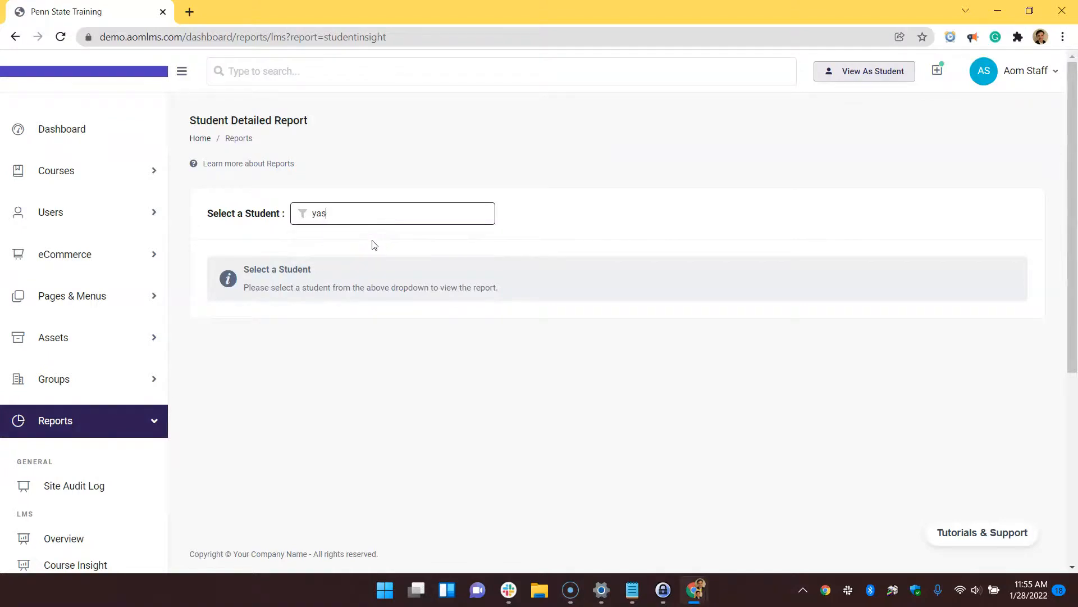
left_click(392, 227)
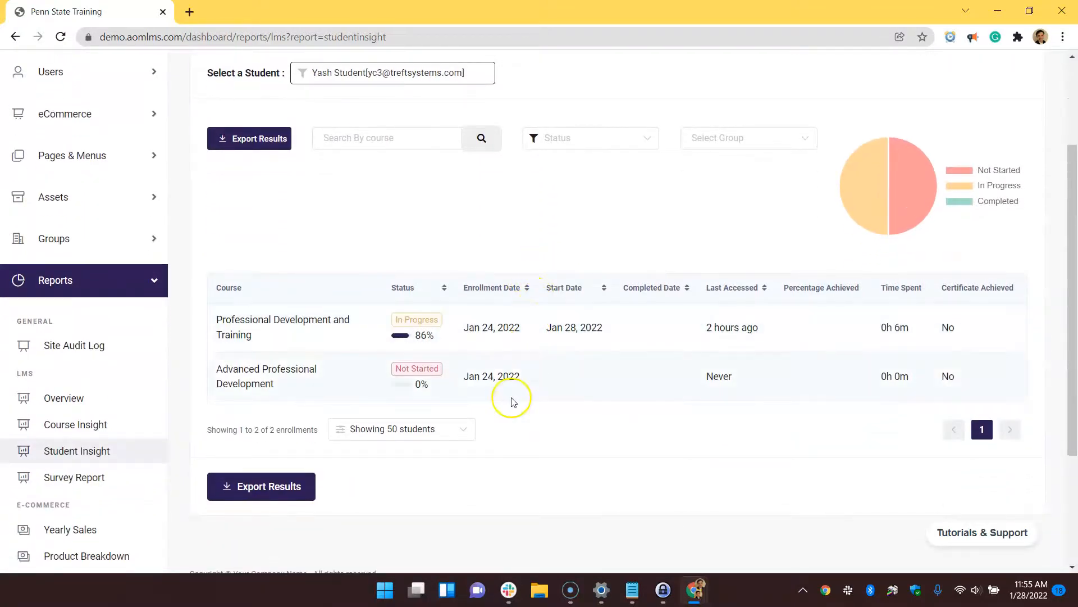
mouse_move(237, 368)
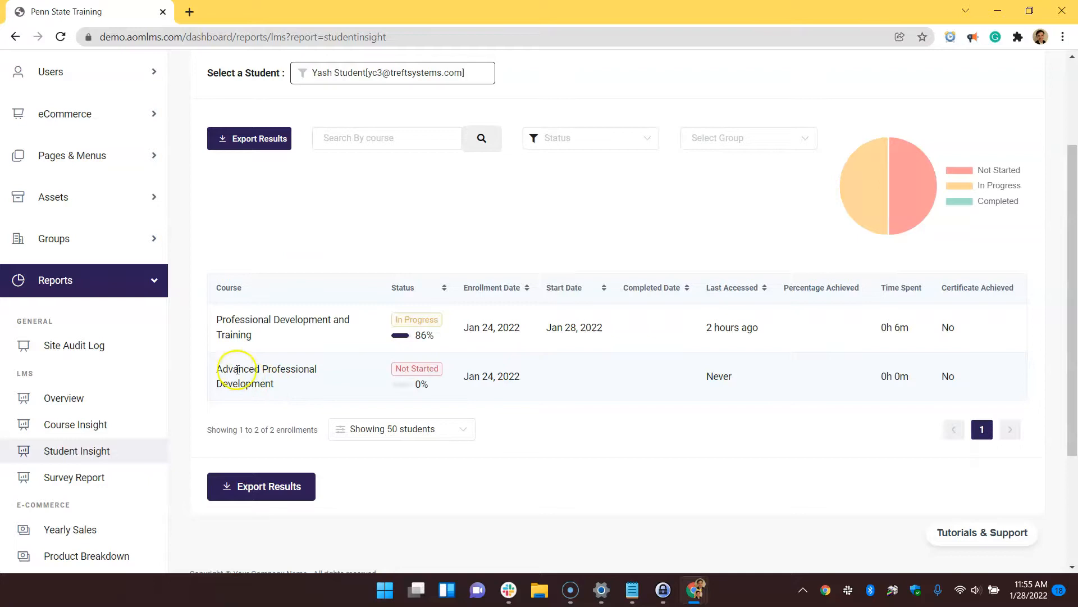
Show the Survey Report and expand results for Training your Employees for the modern world
left_click(74, 408)
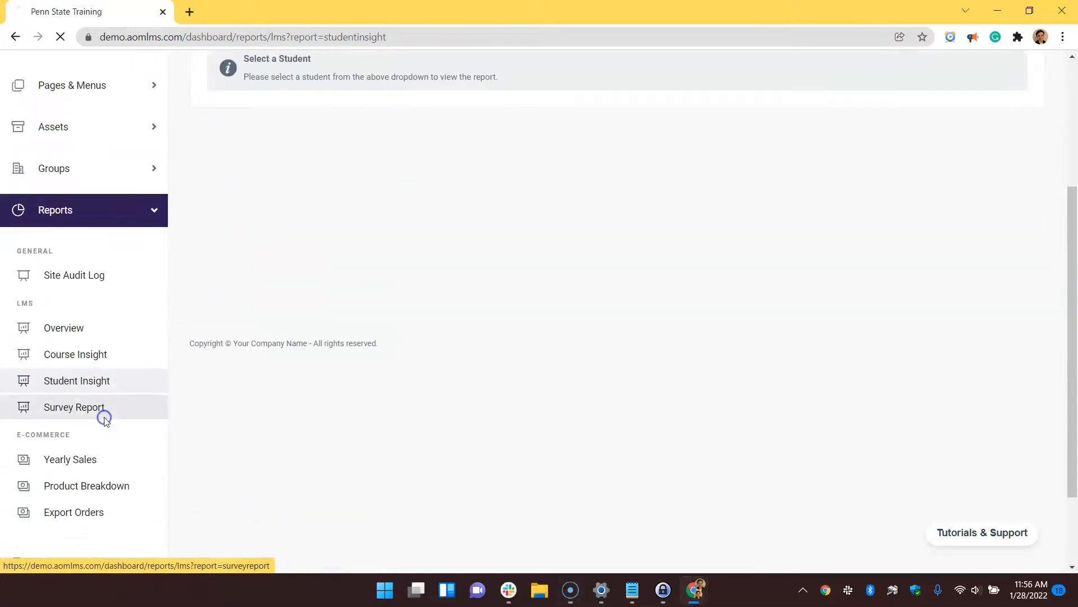
left_click(74, 407)
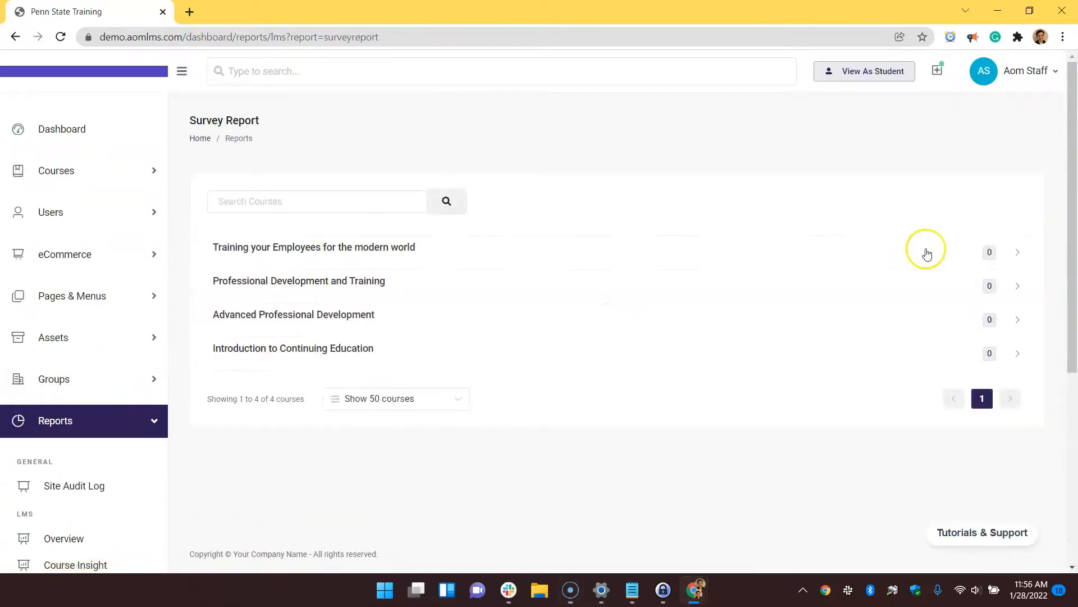
left_click(1016, 251)
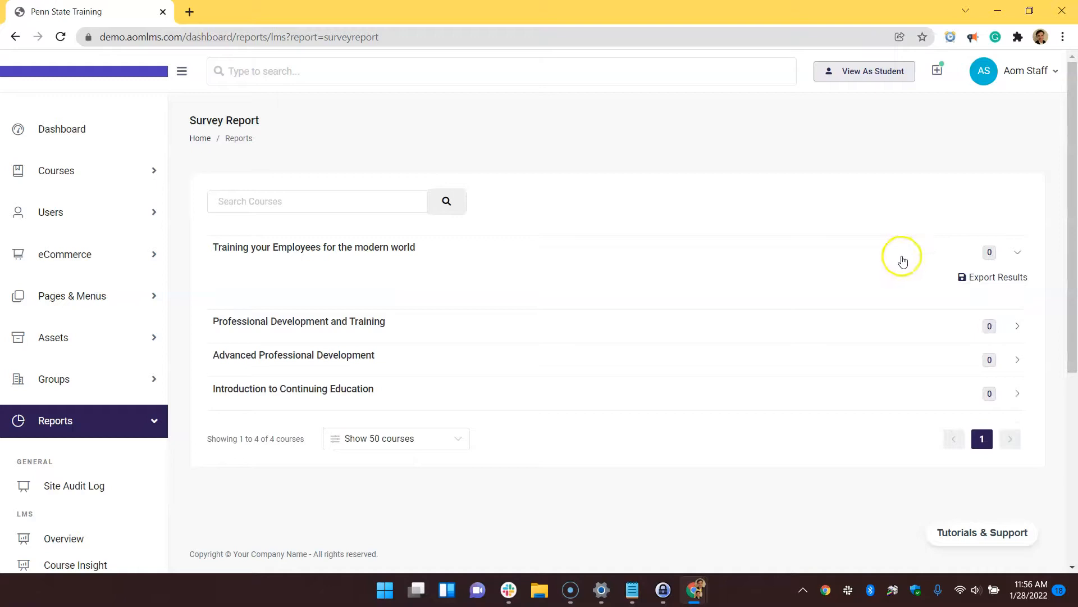